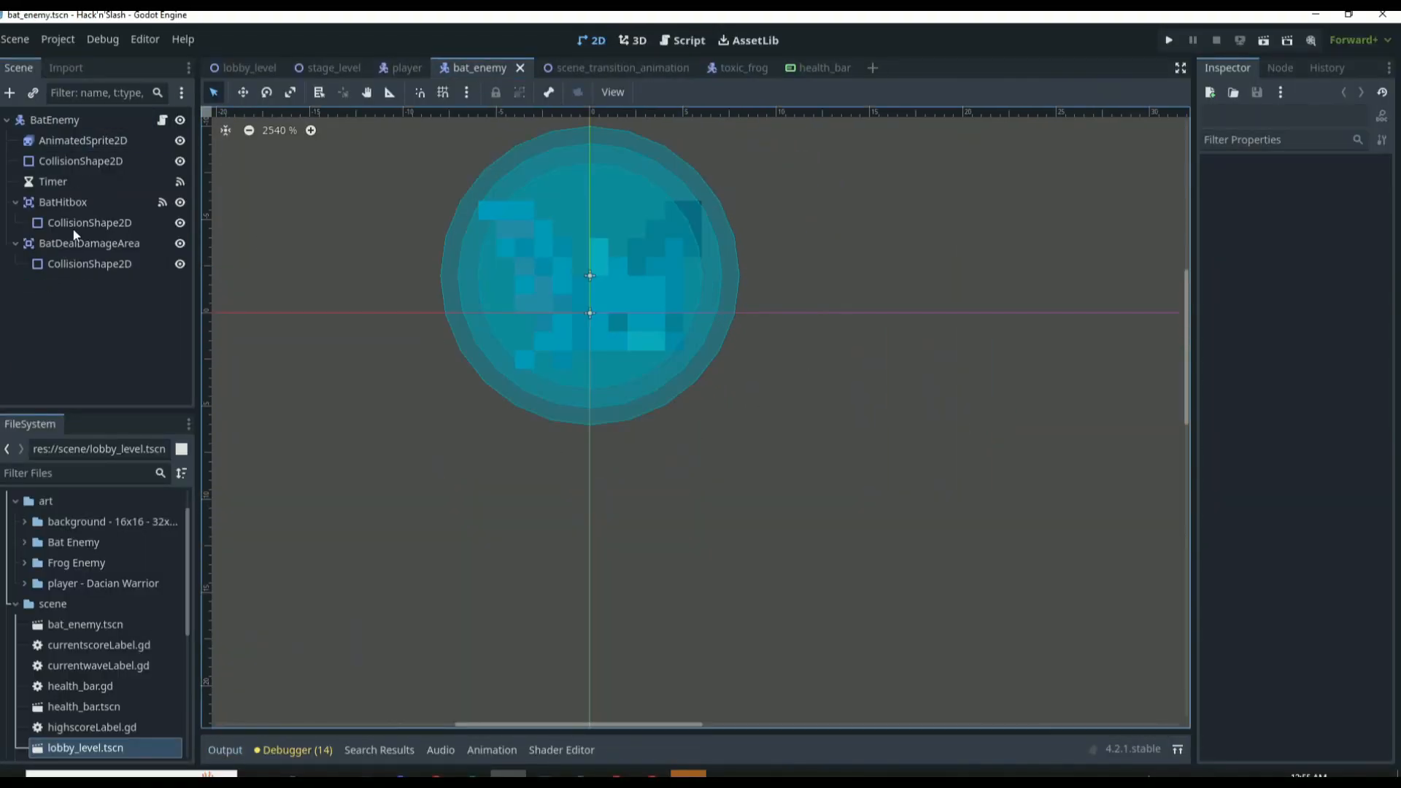
Step: Build a resized HealthBar ProgressBar scene with a rounded grey StyleBoxFlat background and no percentage display
left_click(1168, 40)
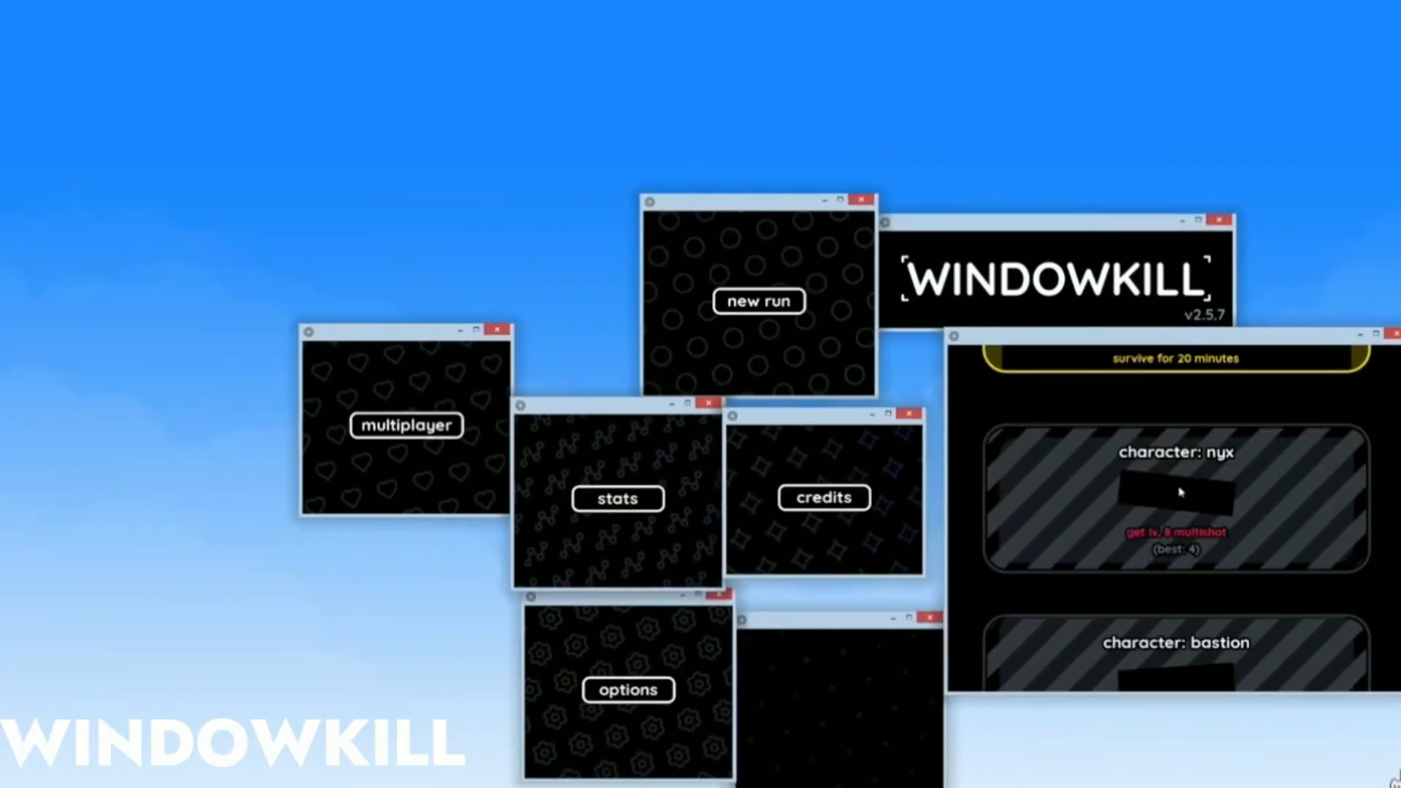
left_click(758, 300)
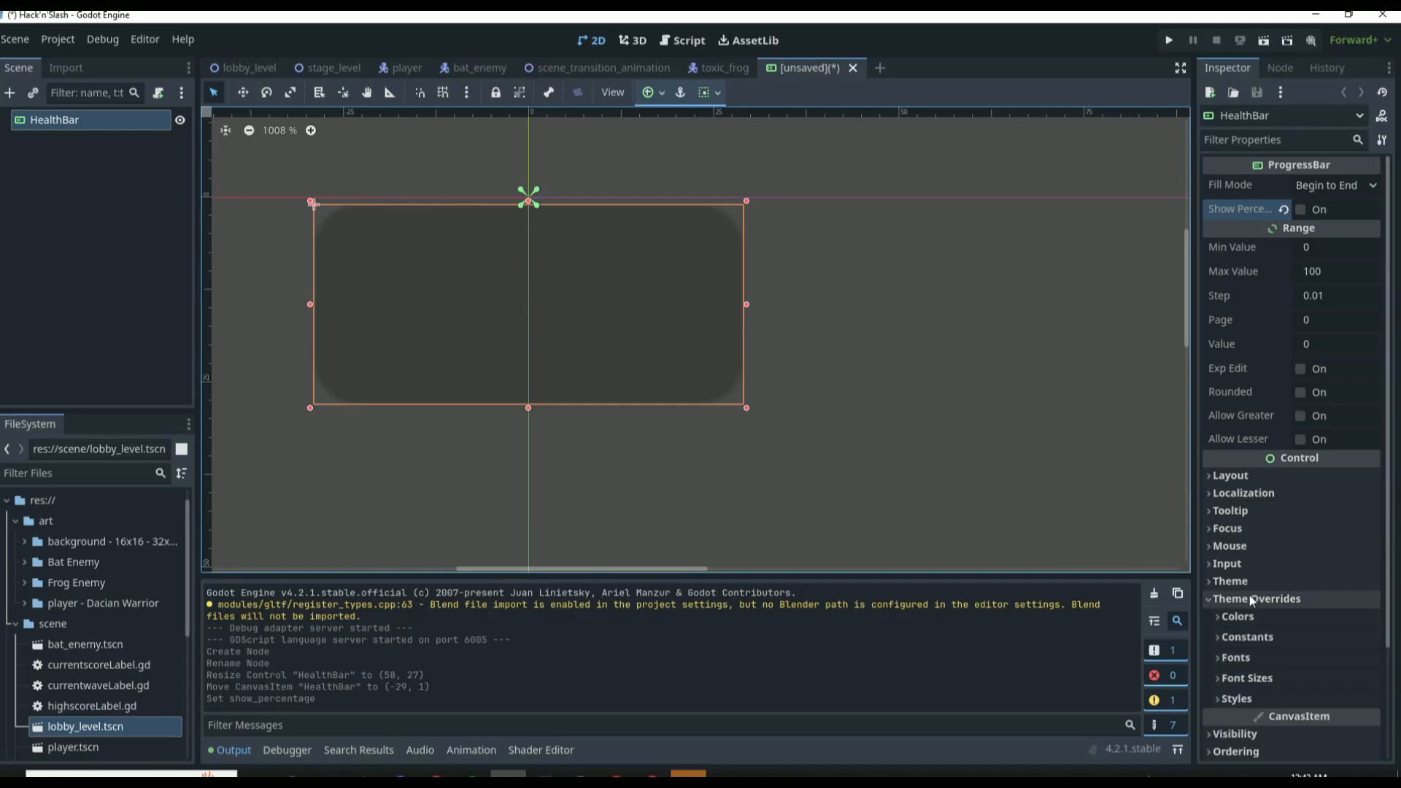
Step: Give the health bar a red background and a StyleBoxFlat fill, and save it as health_bar
left_click(1338, 668)
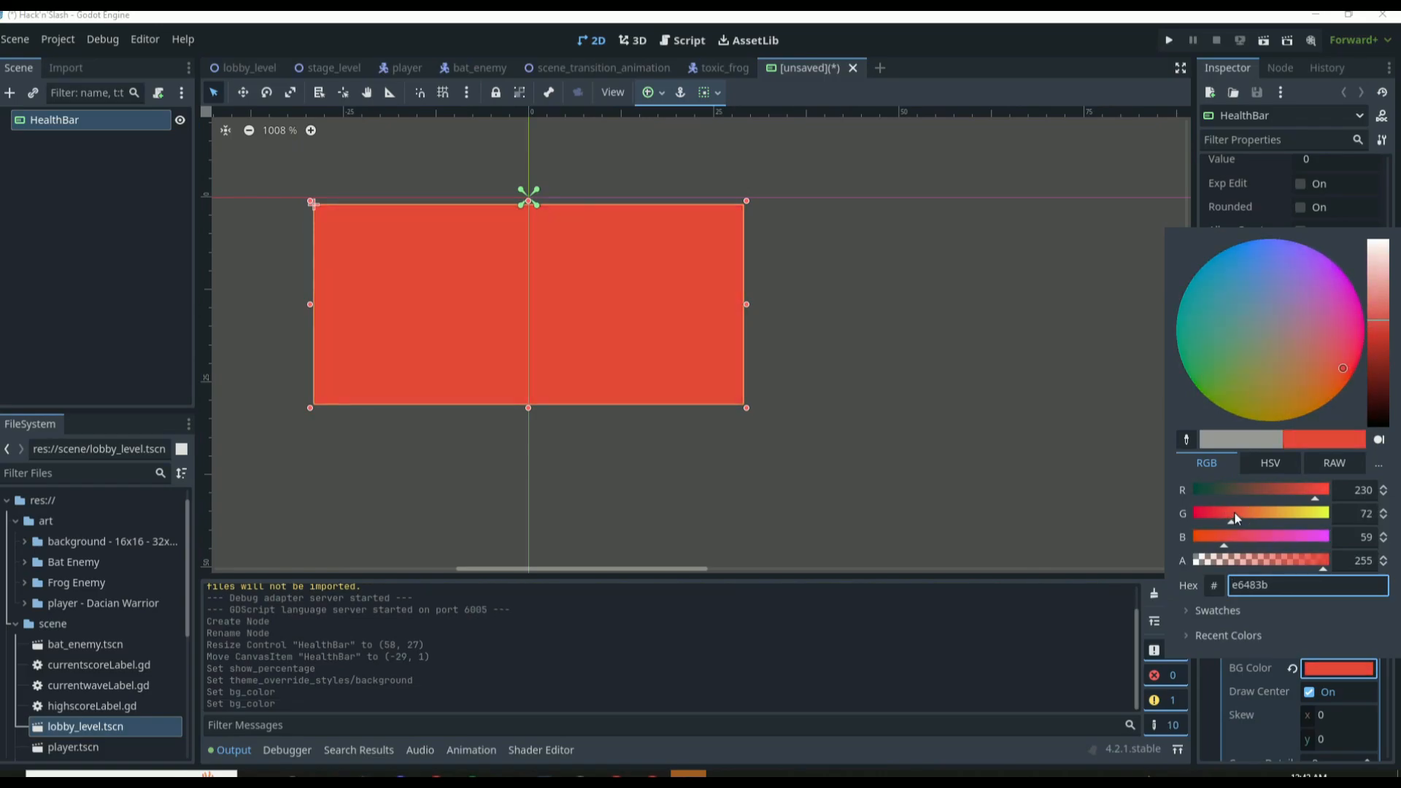
left_click(1331, 559)
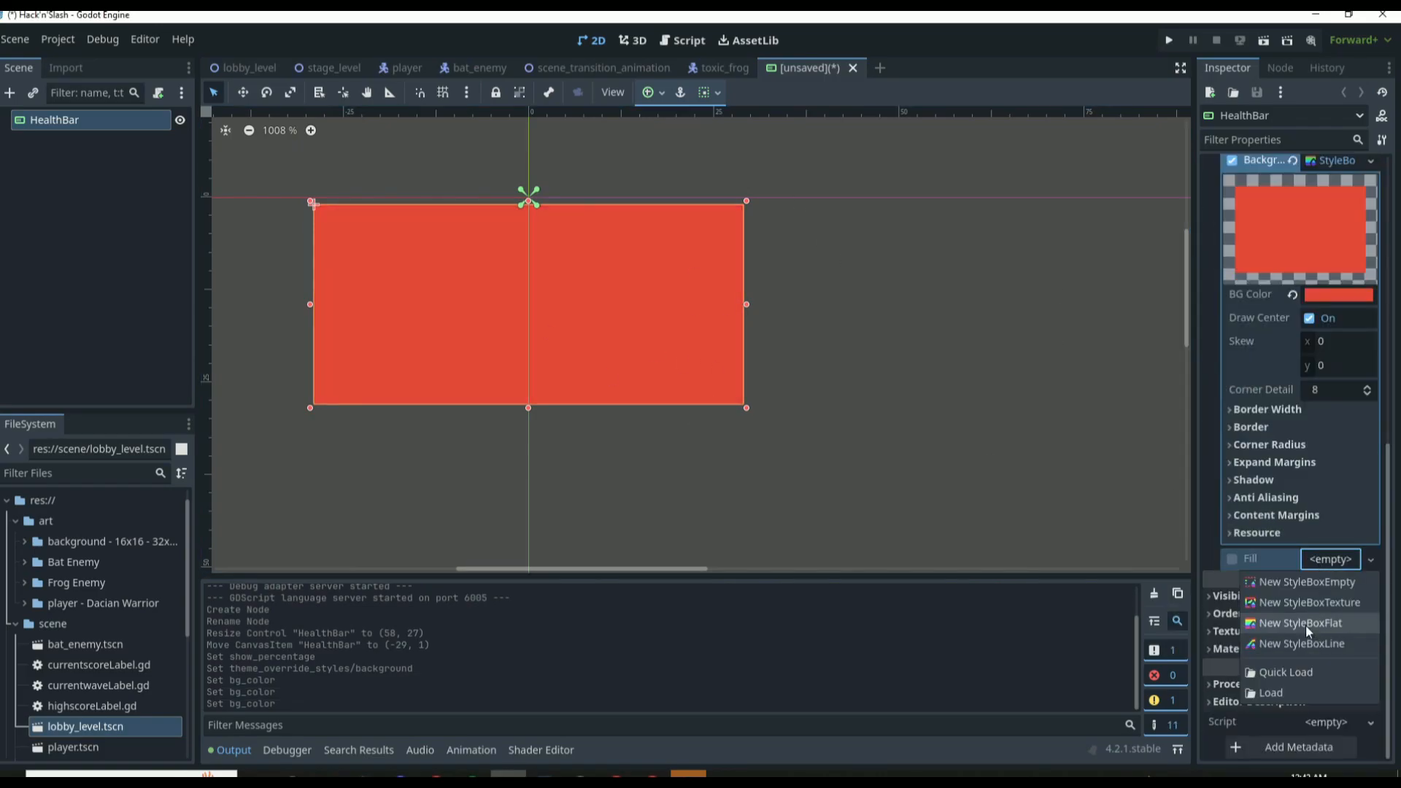
left_click(1297, 622)
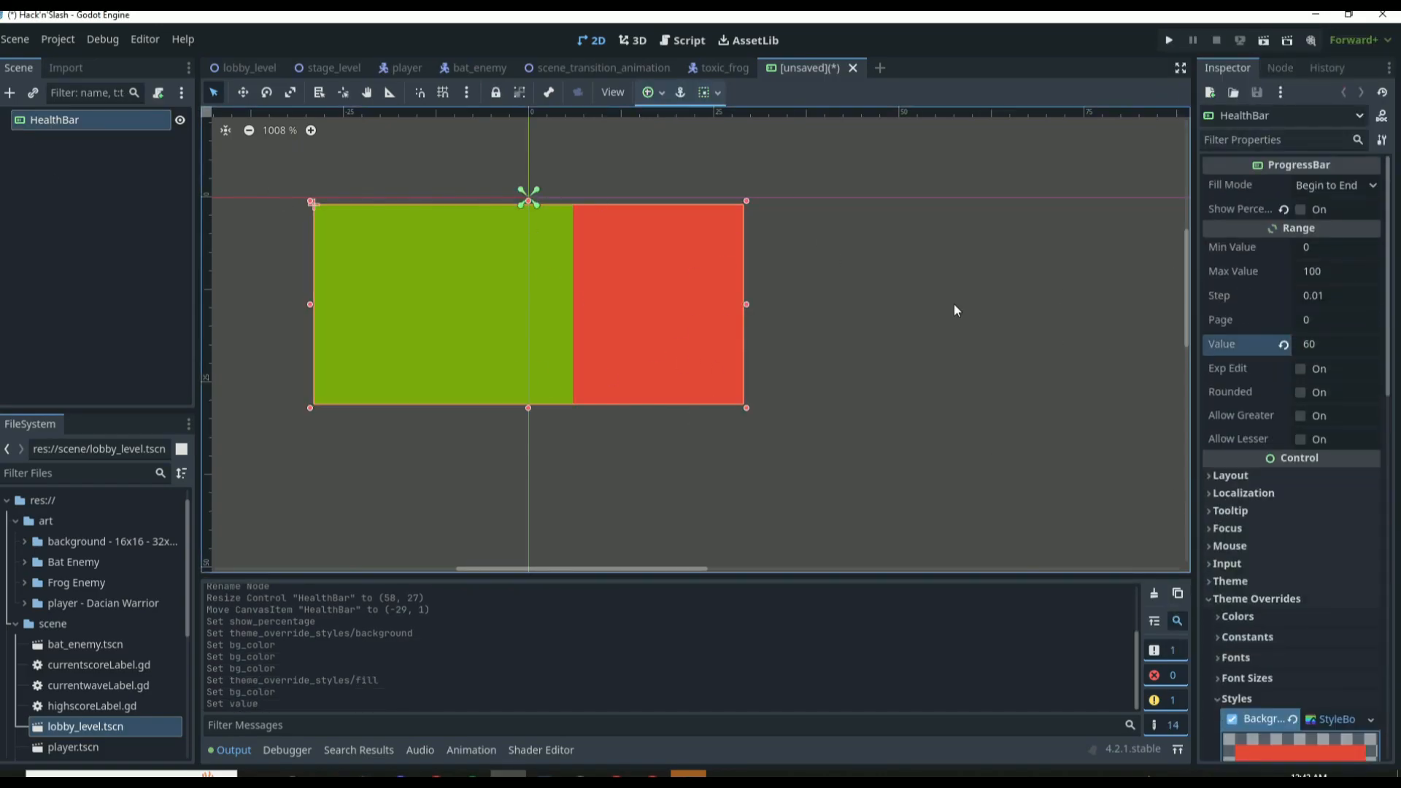
key("Ctrl+S")
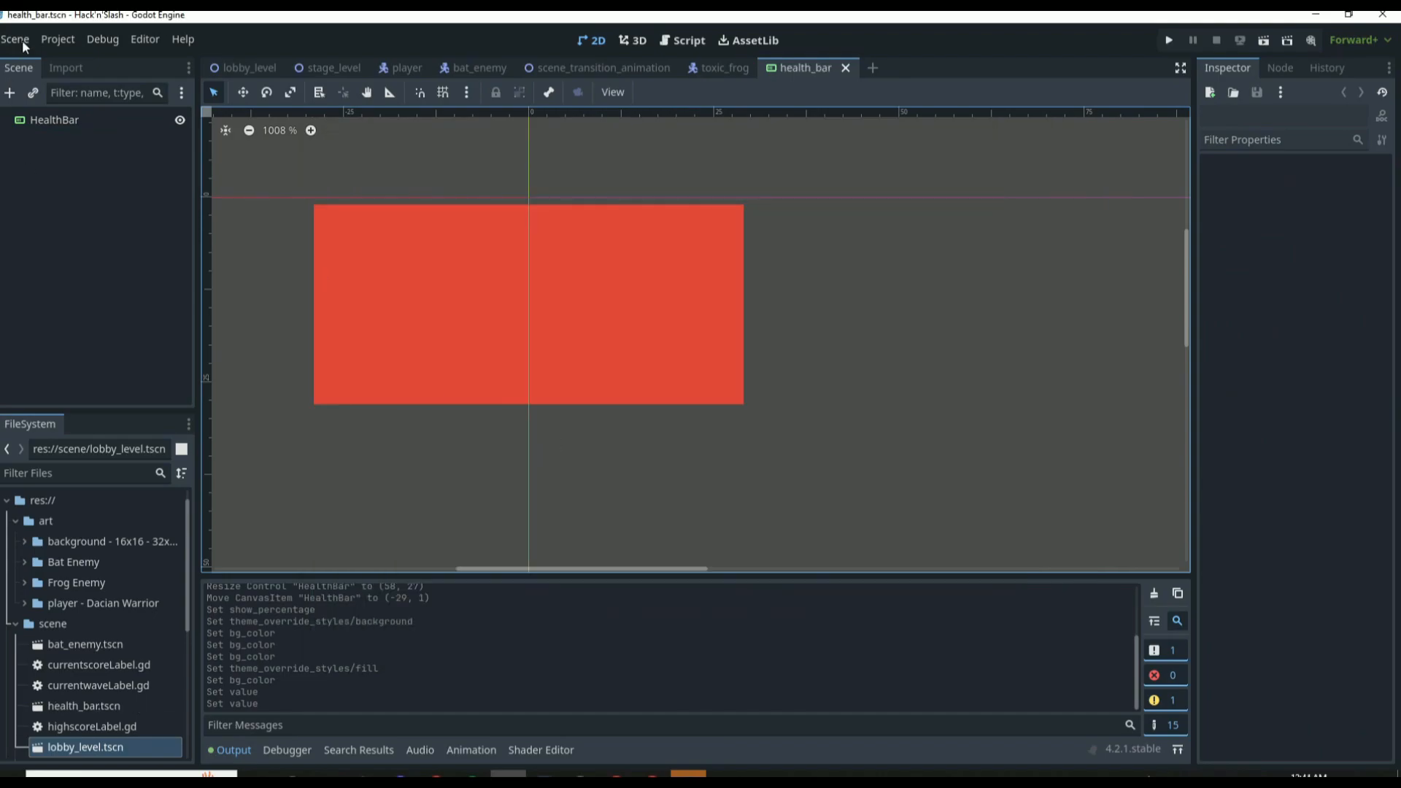
Step: Attach a script declaring max_value_amount and min_value_amount, then view the bat_enemy script
left_click(688, 41)
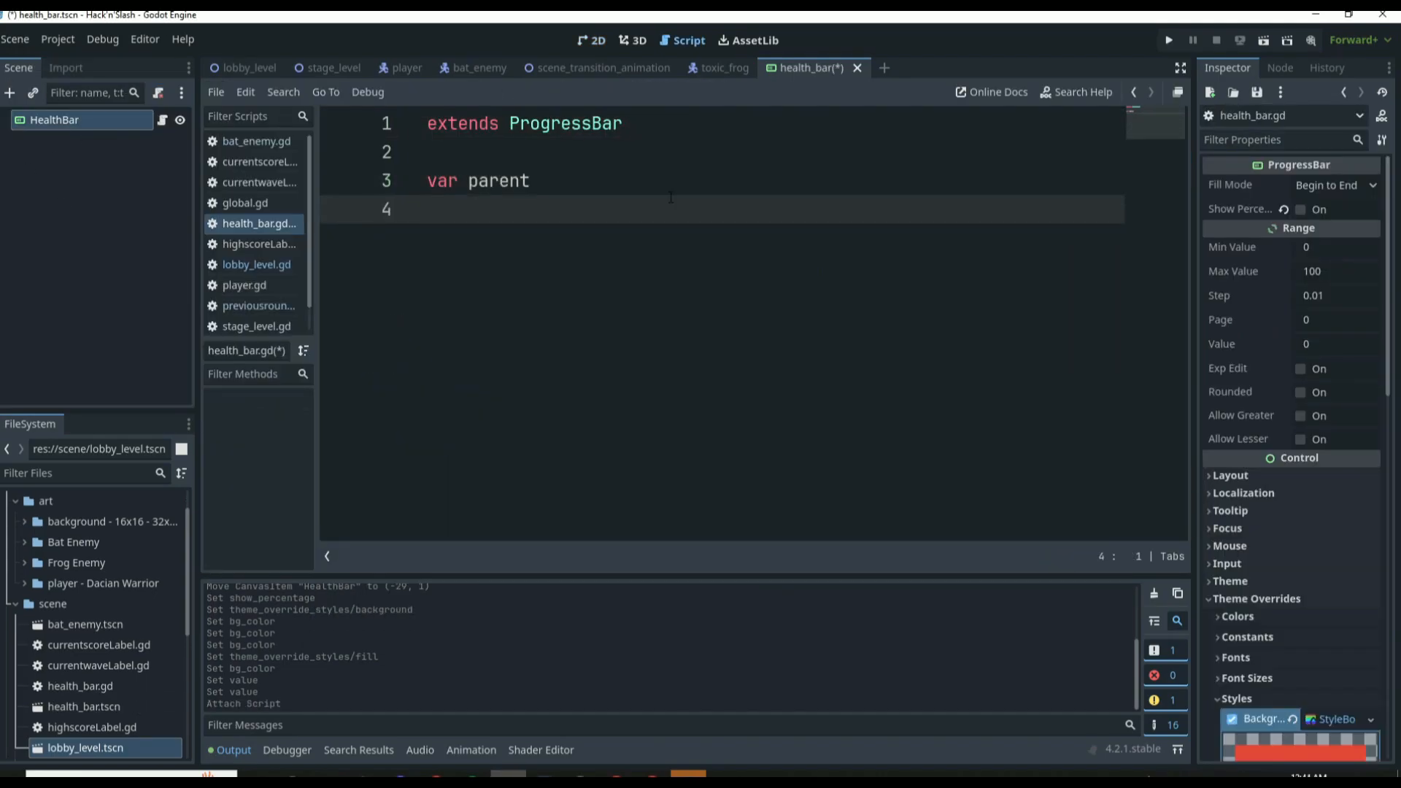
type("var max_value_amount")
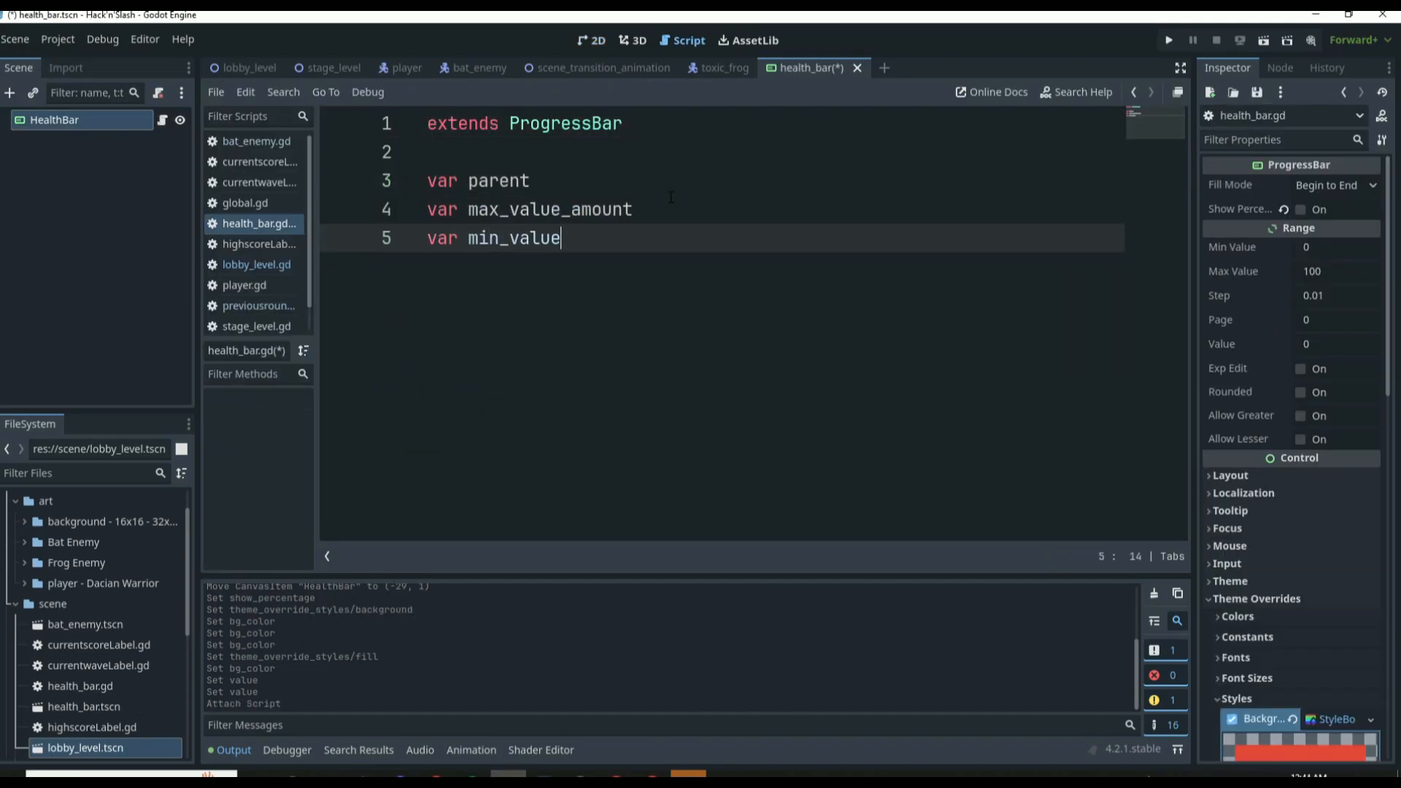
type("_amount")
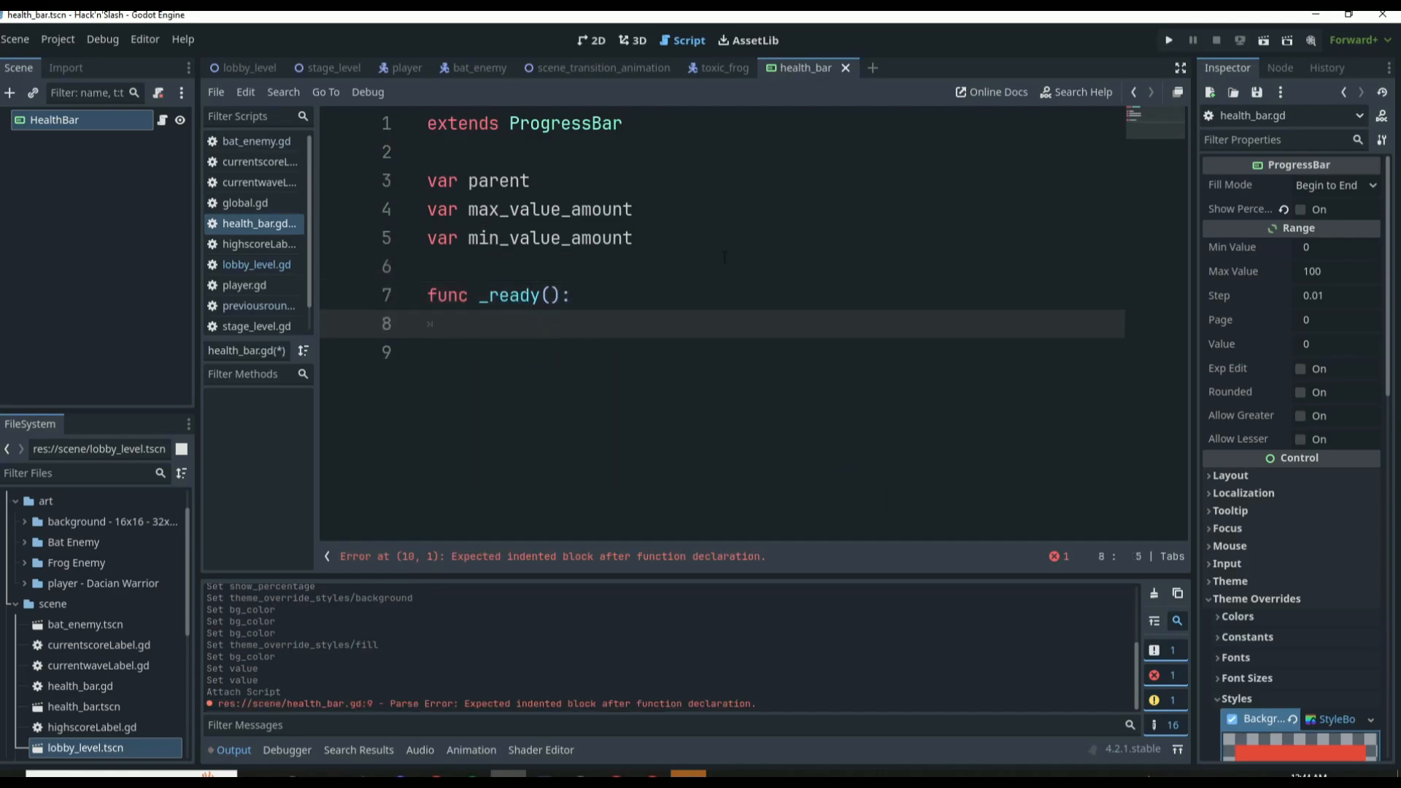
left_click(479, 67)
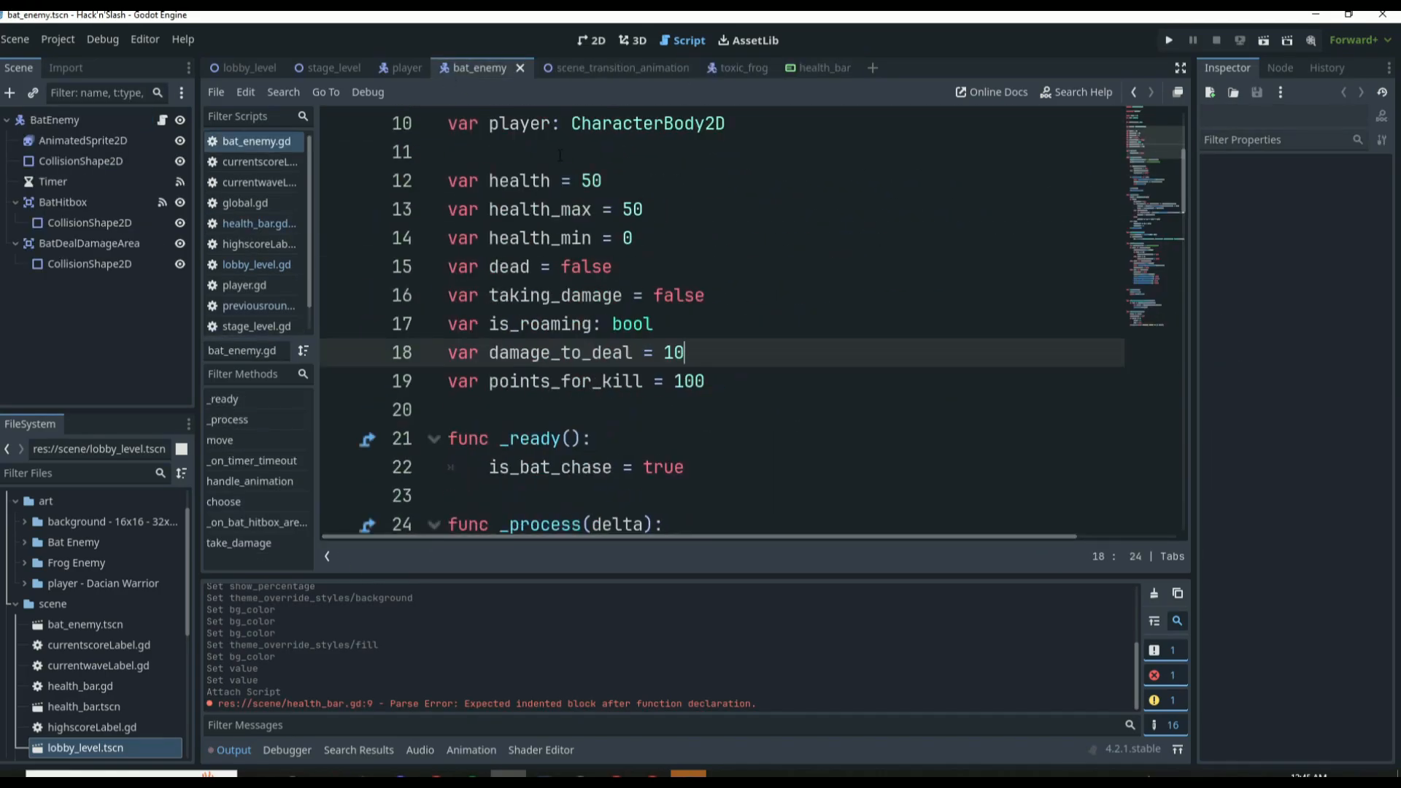
left_click(404, 67)
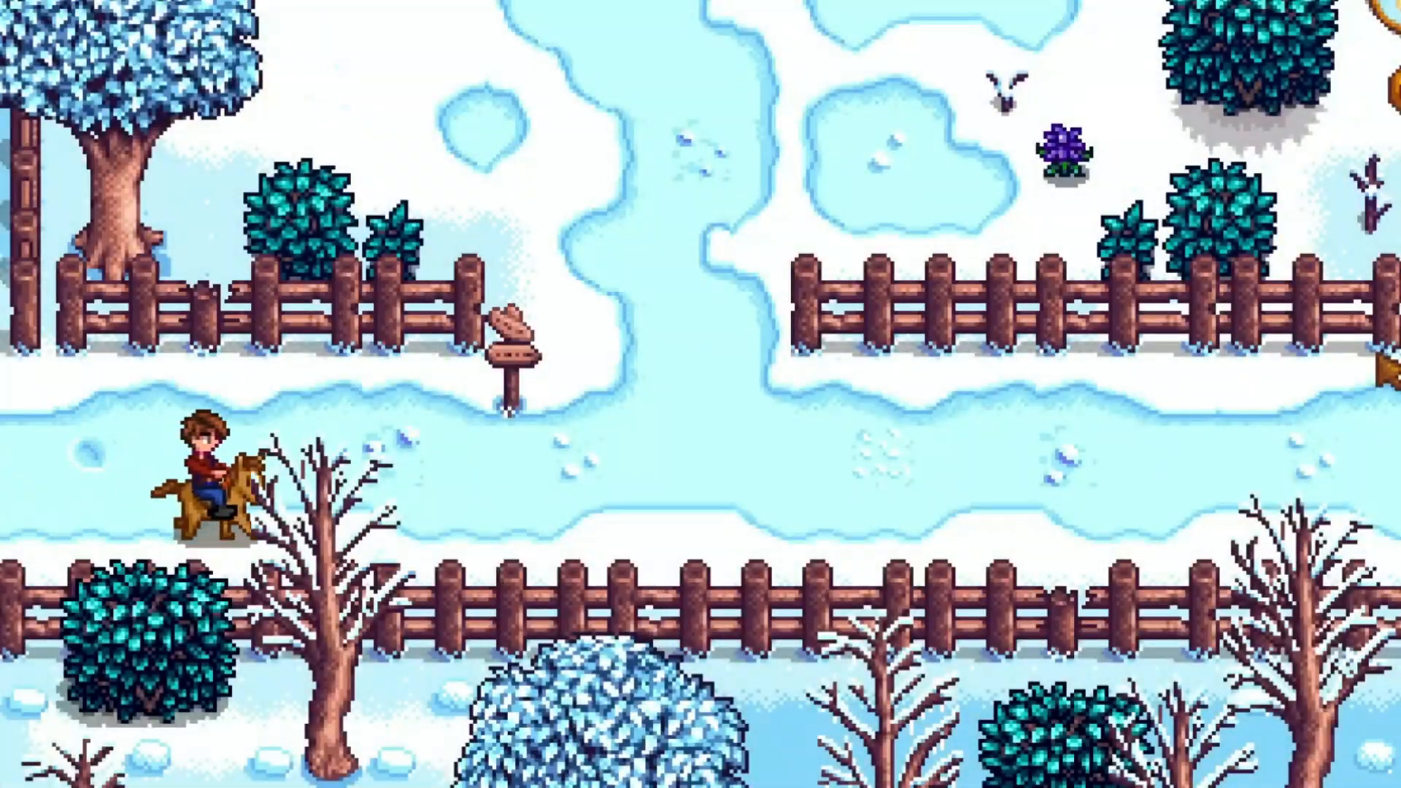
key("right")
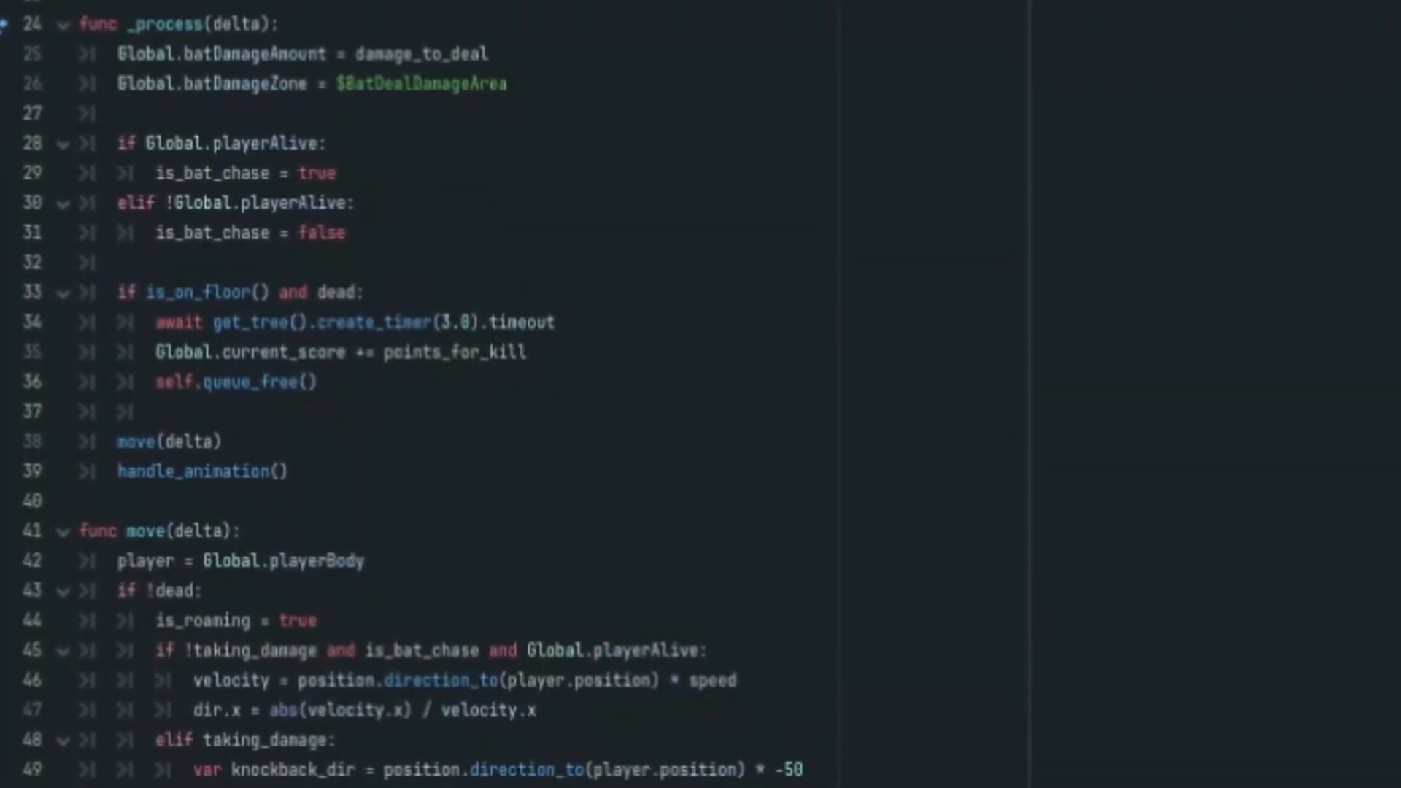
scroll("down", 3)
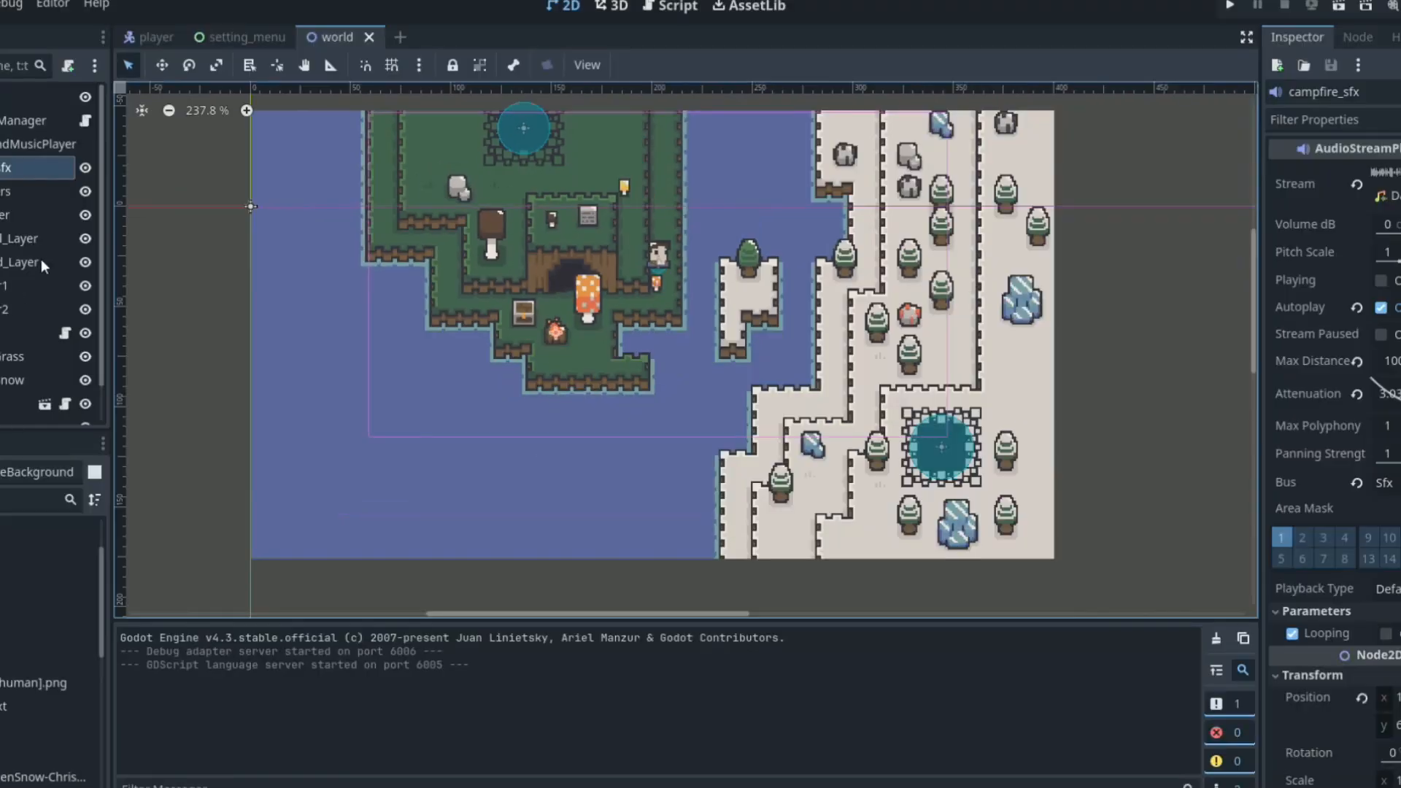
Step: Hide the world scene's tree and rock layers and browse the teleporter.gd script
left_click(86, 263)
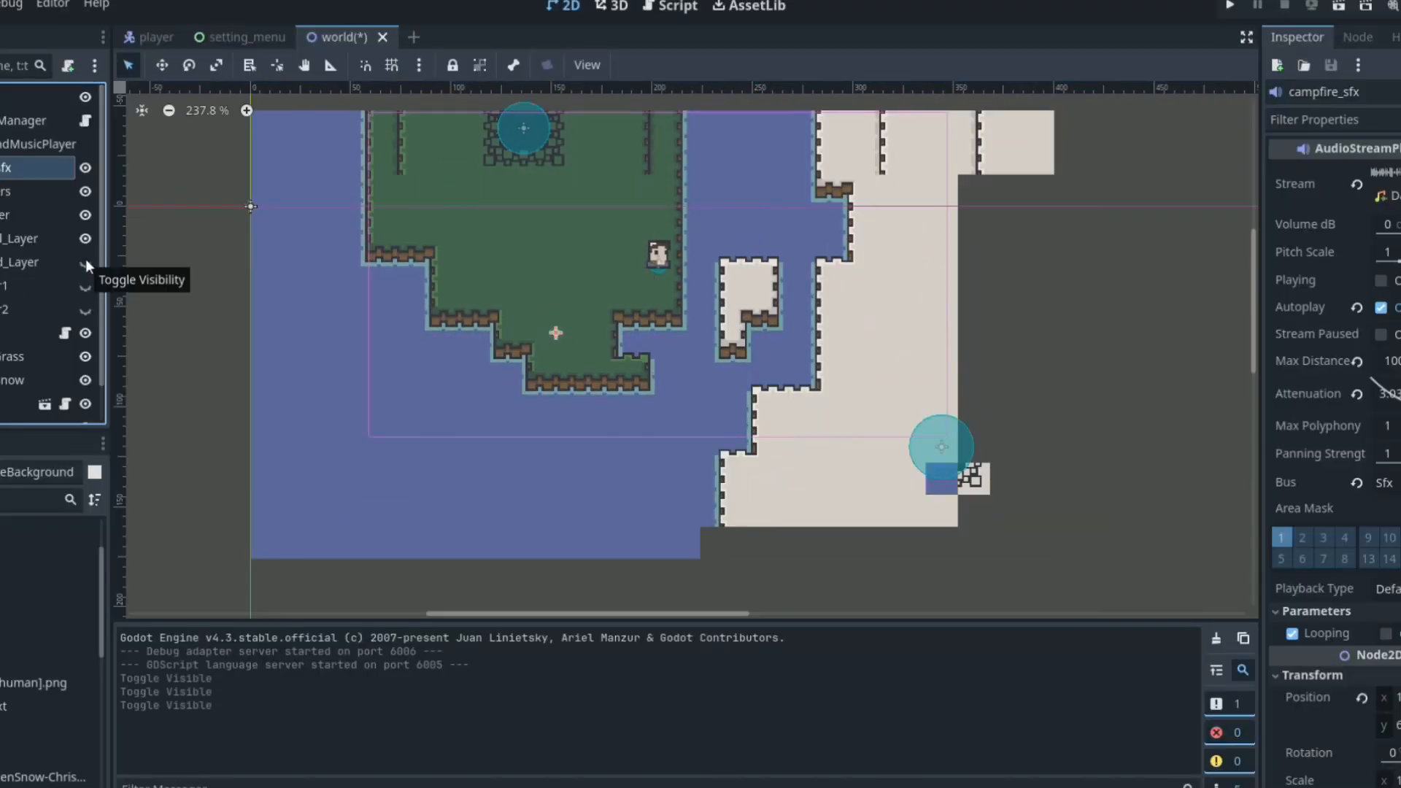
left_click(85, 266)
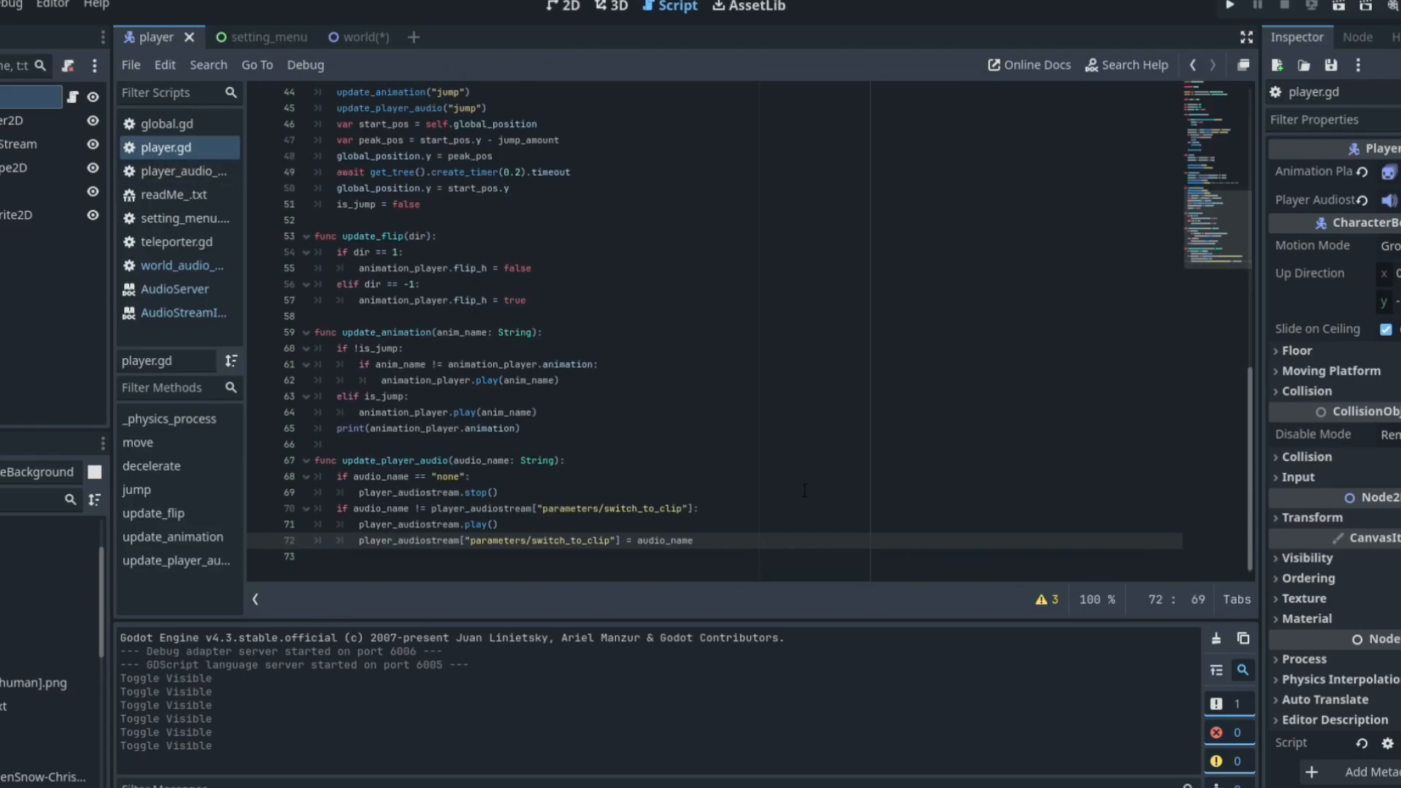
left_click(339, 37)
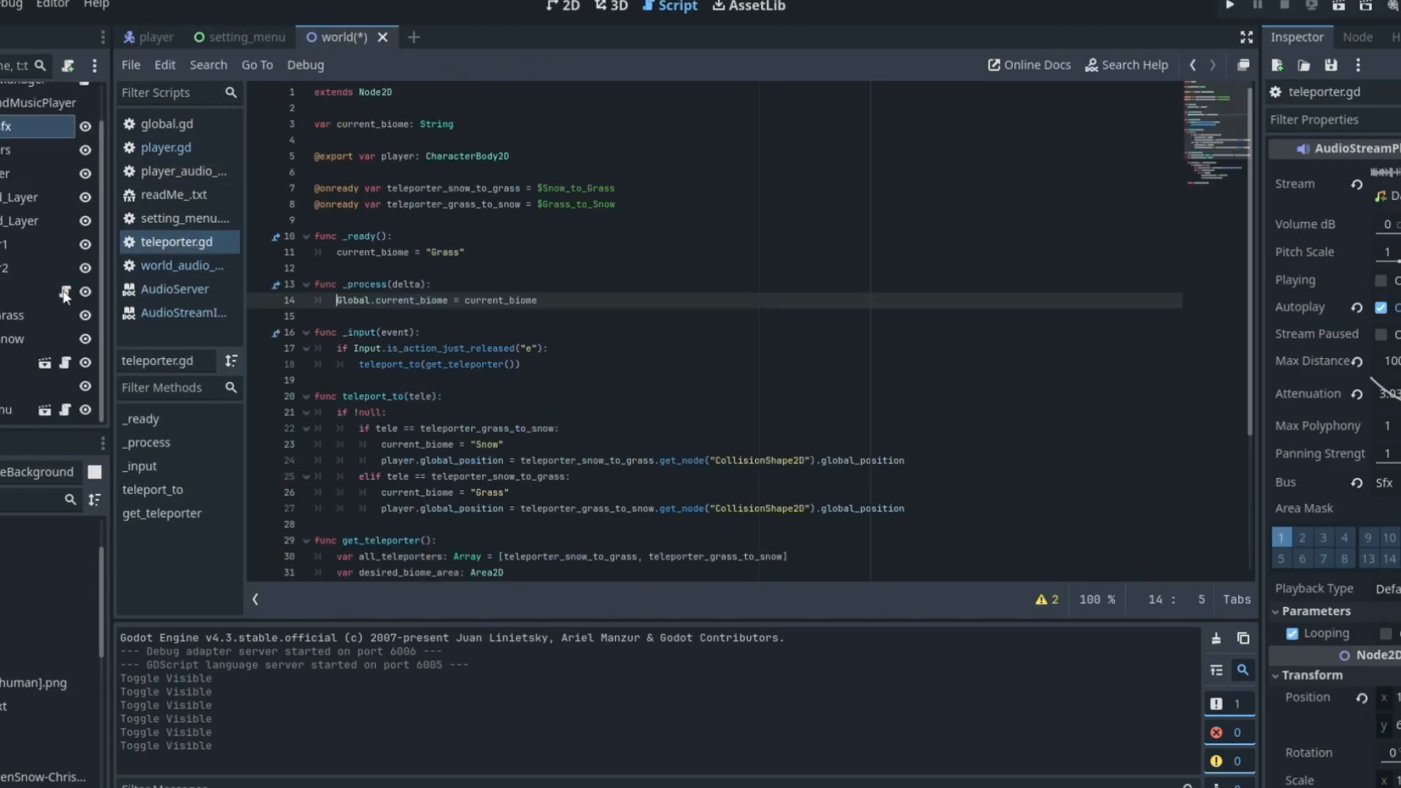
scroll("down", 3)
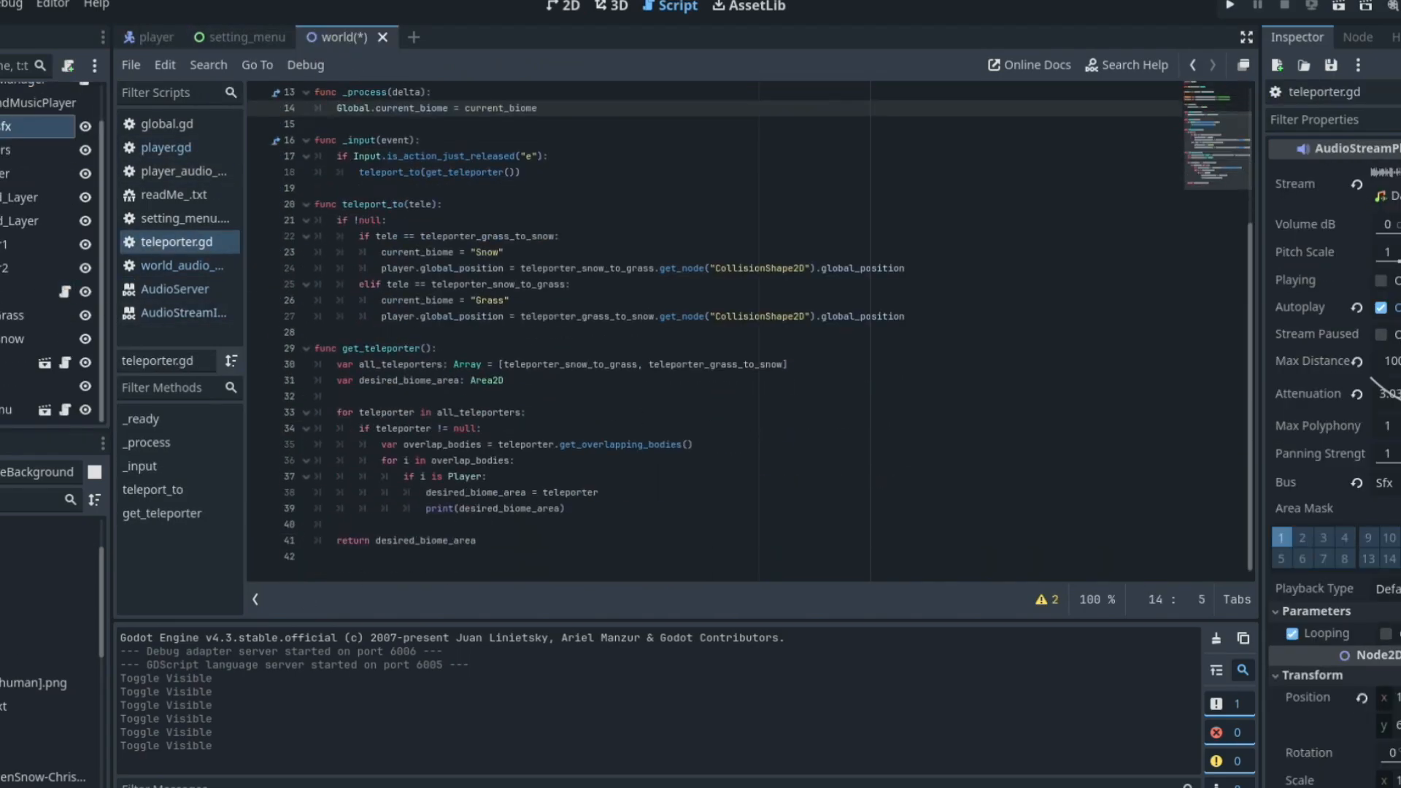
left_click(852, 23)
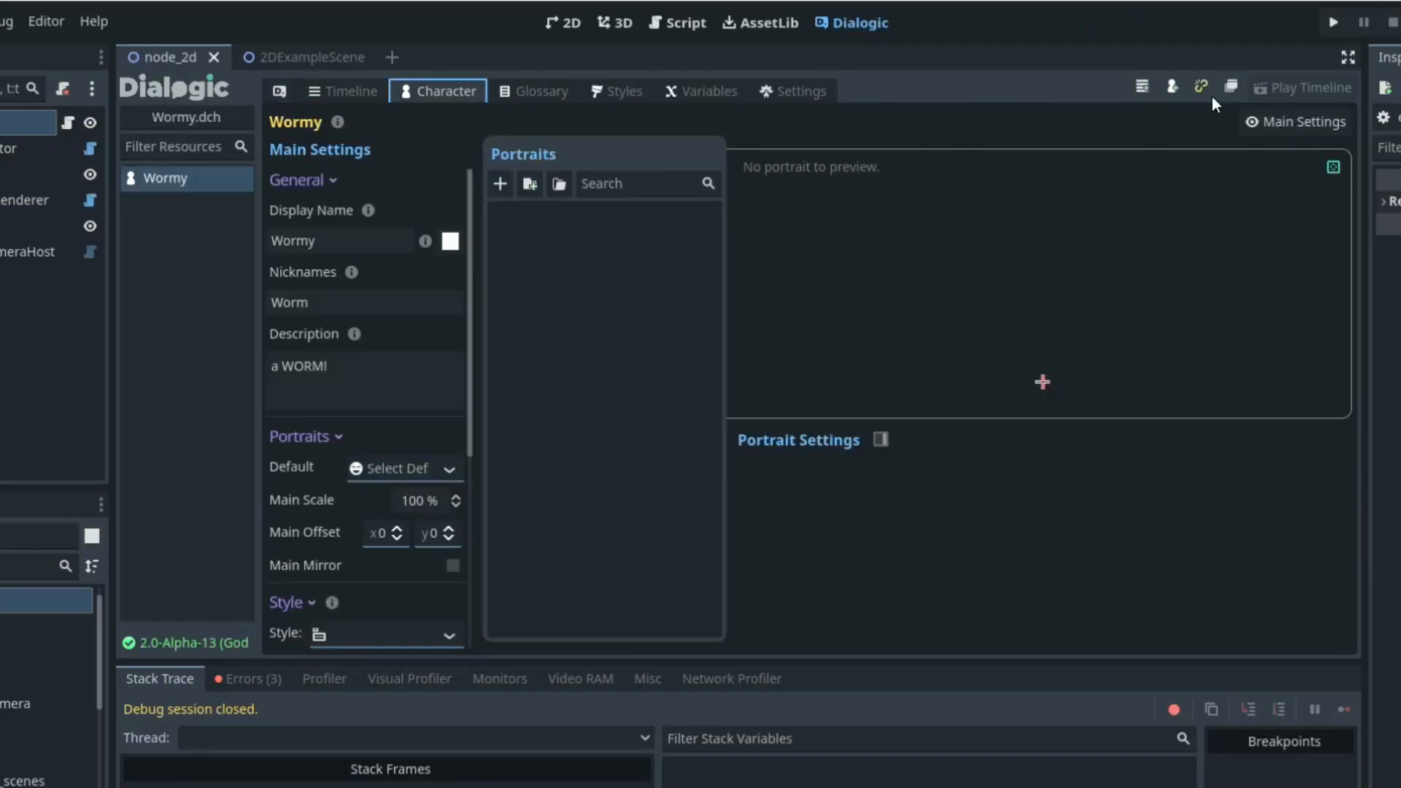
Step: Create and save a Dialogic character 'player' with a description, and make it the timeline speaker
left_click(1172, 87)
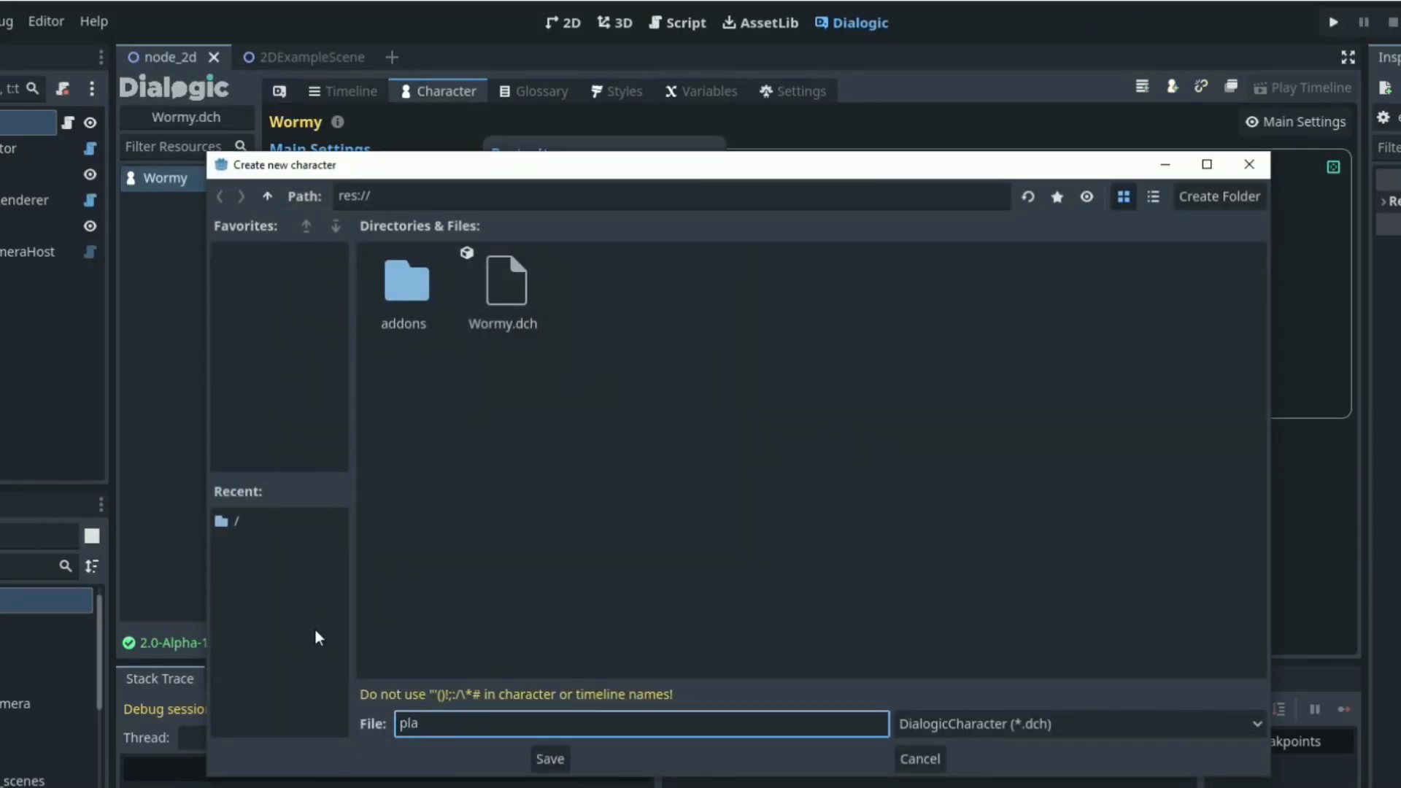
left_click(549, 759)
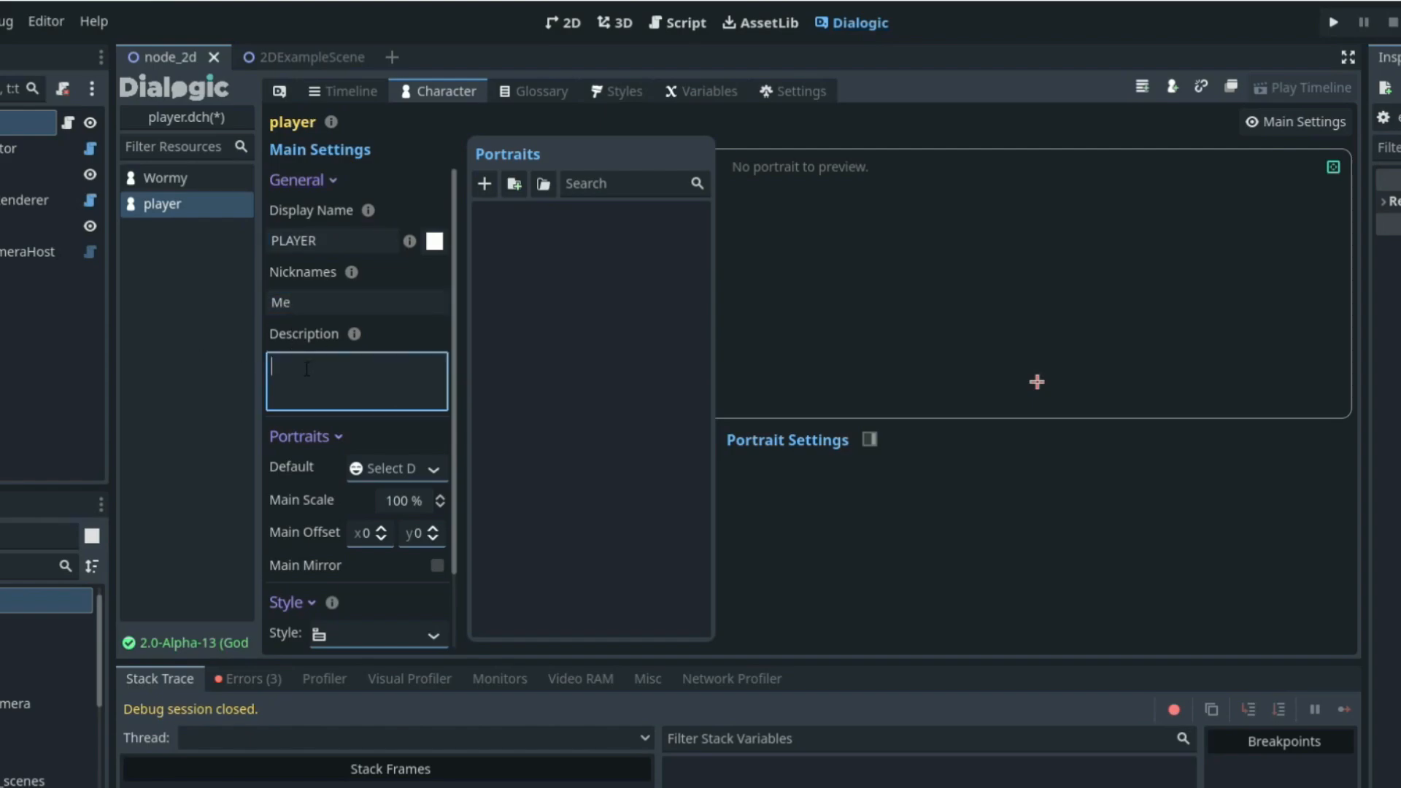
type("The playuer")
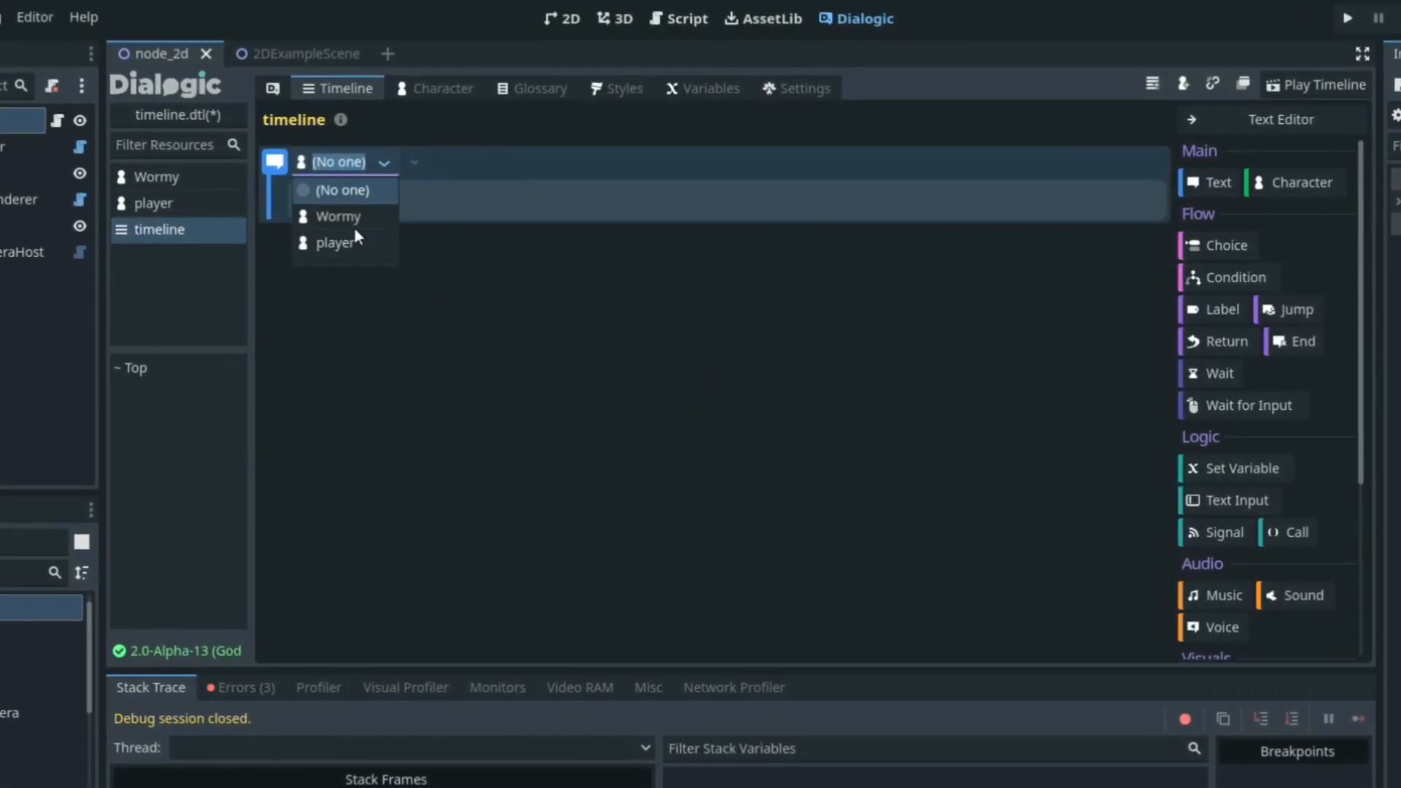
left_click(338, 215)
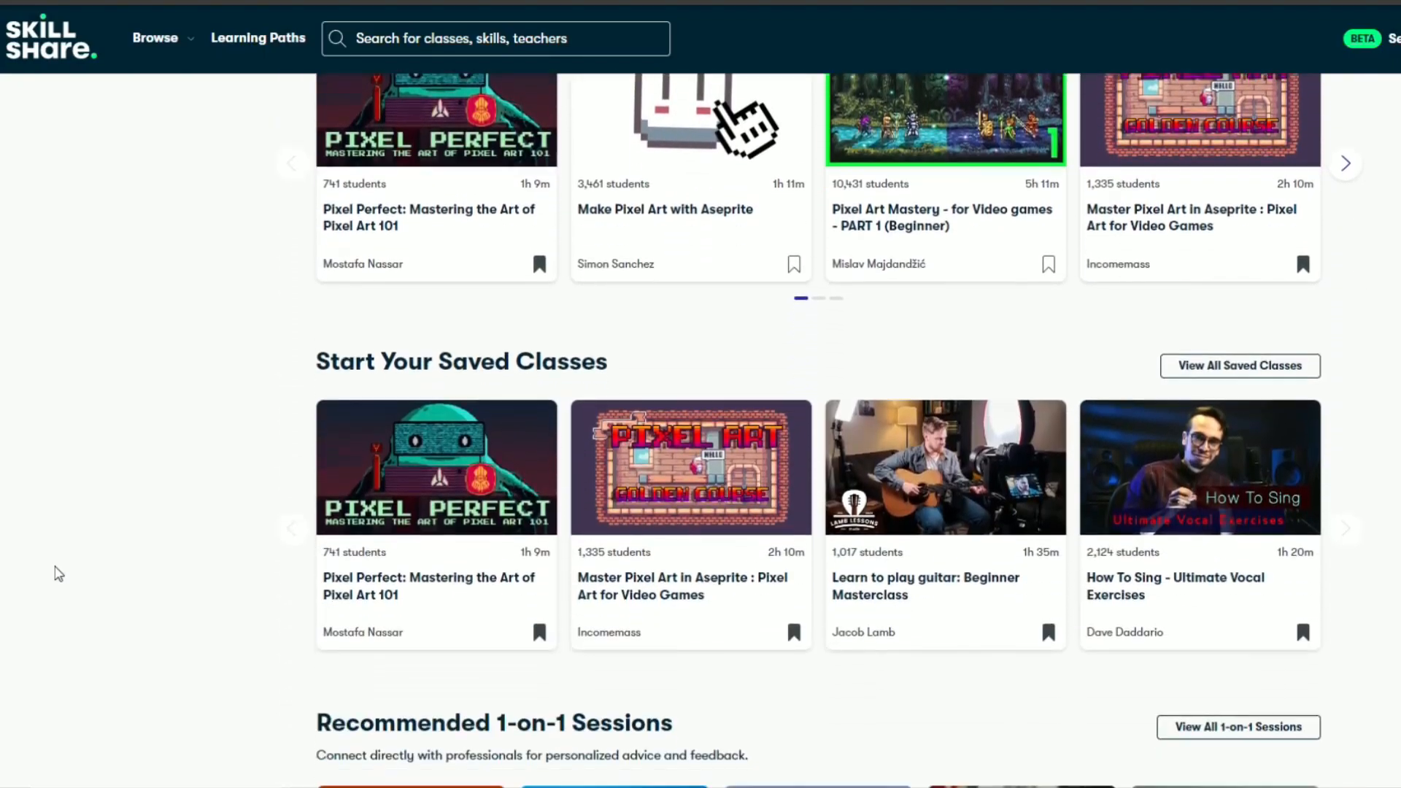
Step: Search Skillshare for 'godot' and scroll through the About page and results
left_click(155, 37)
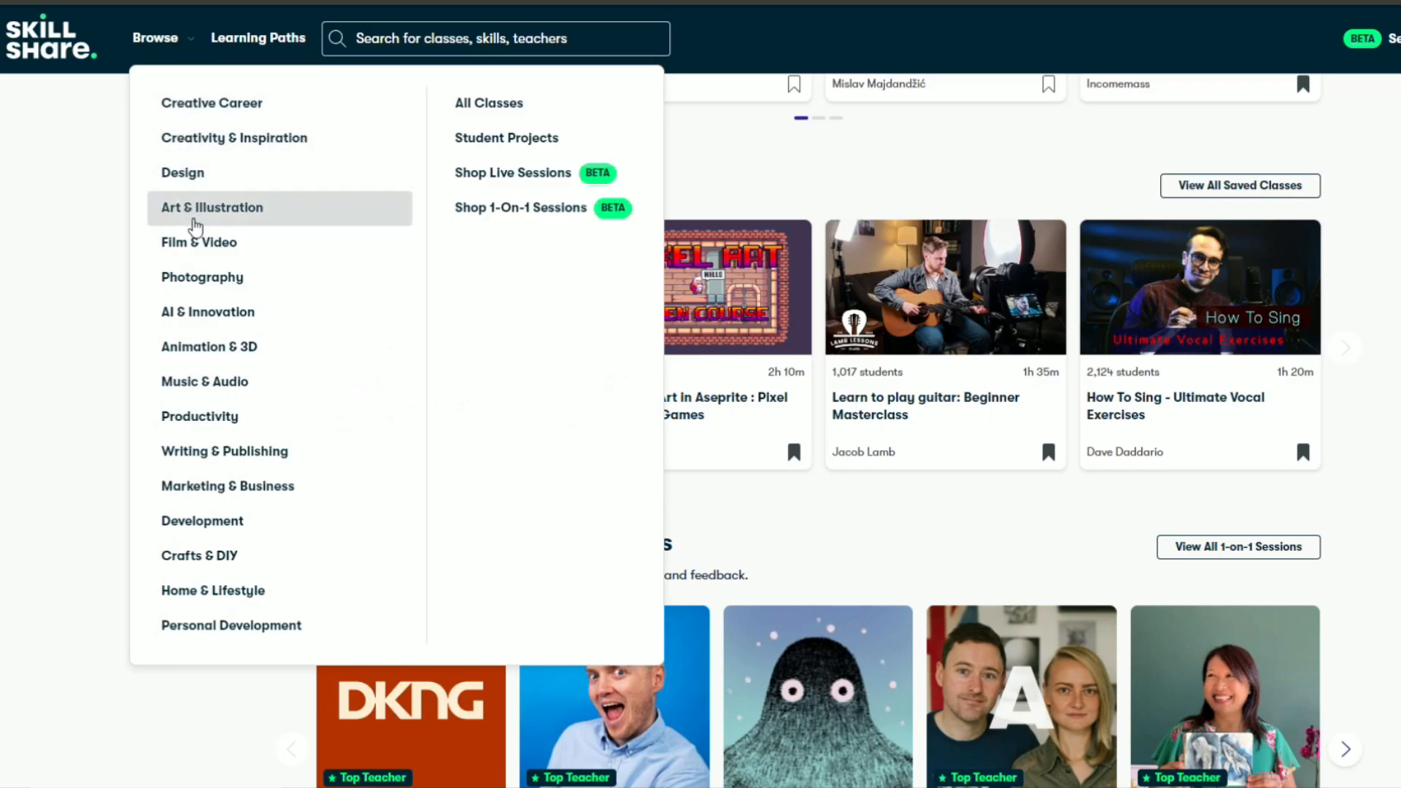
type("godot")
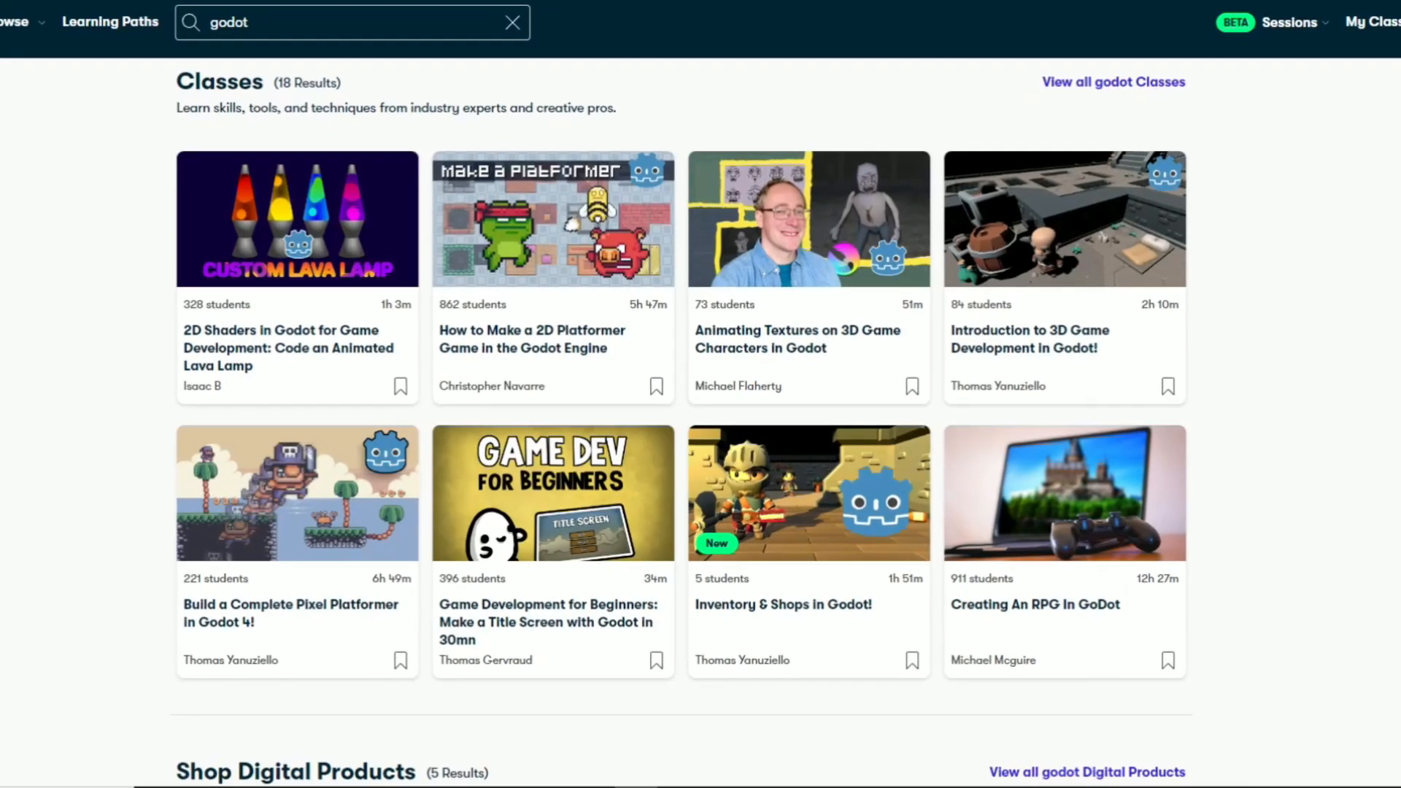
scroll("down", 3)
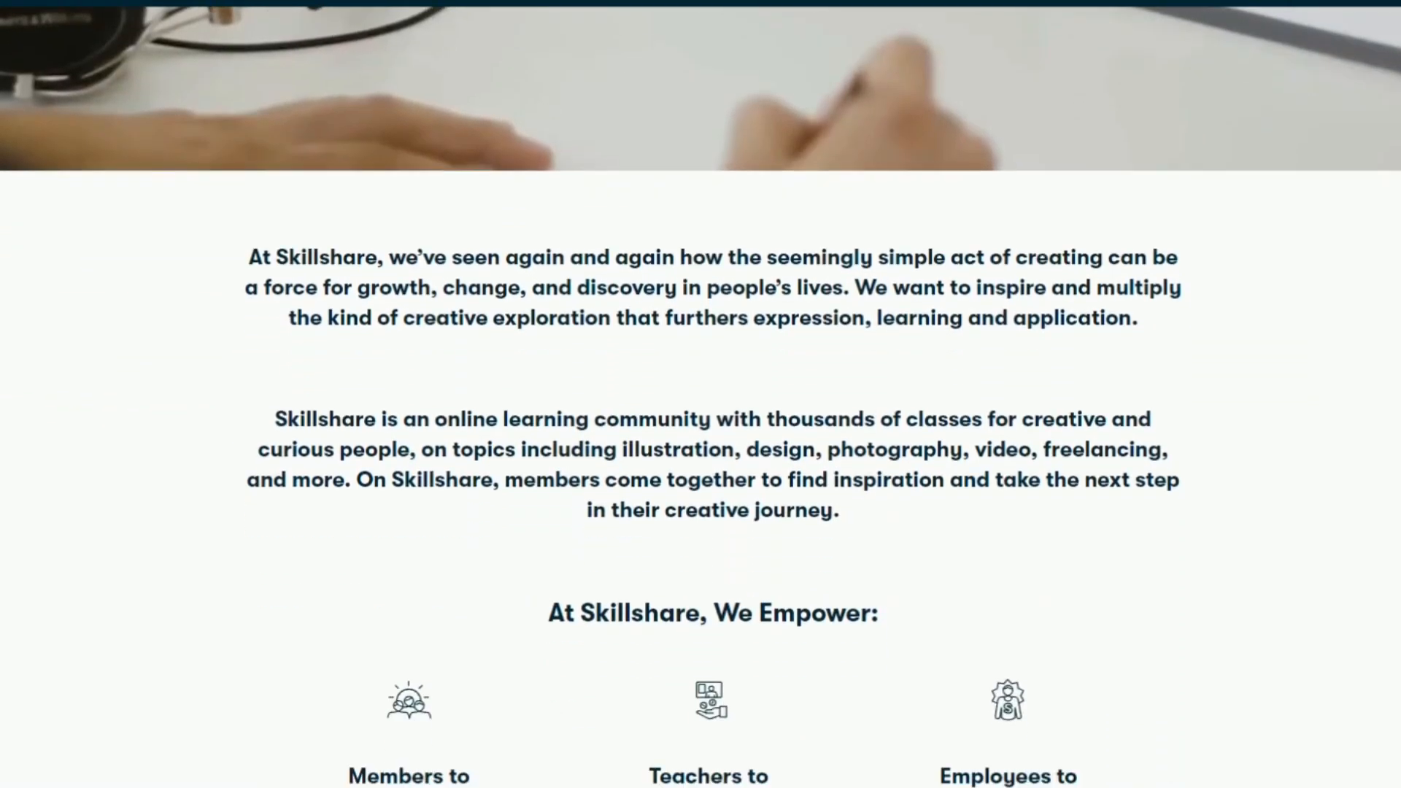
scroll("down", 3)
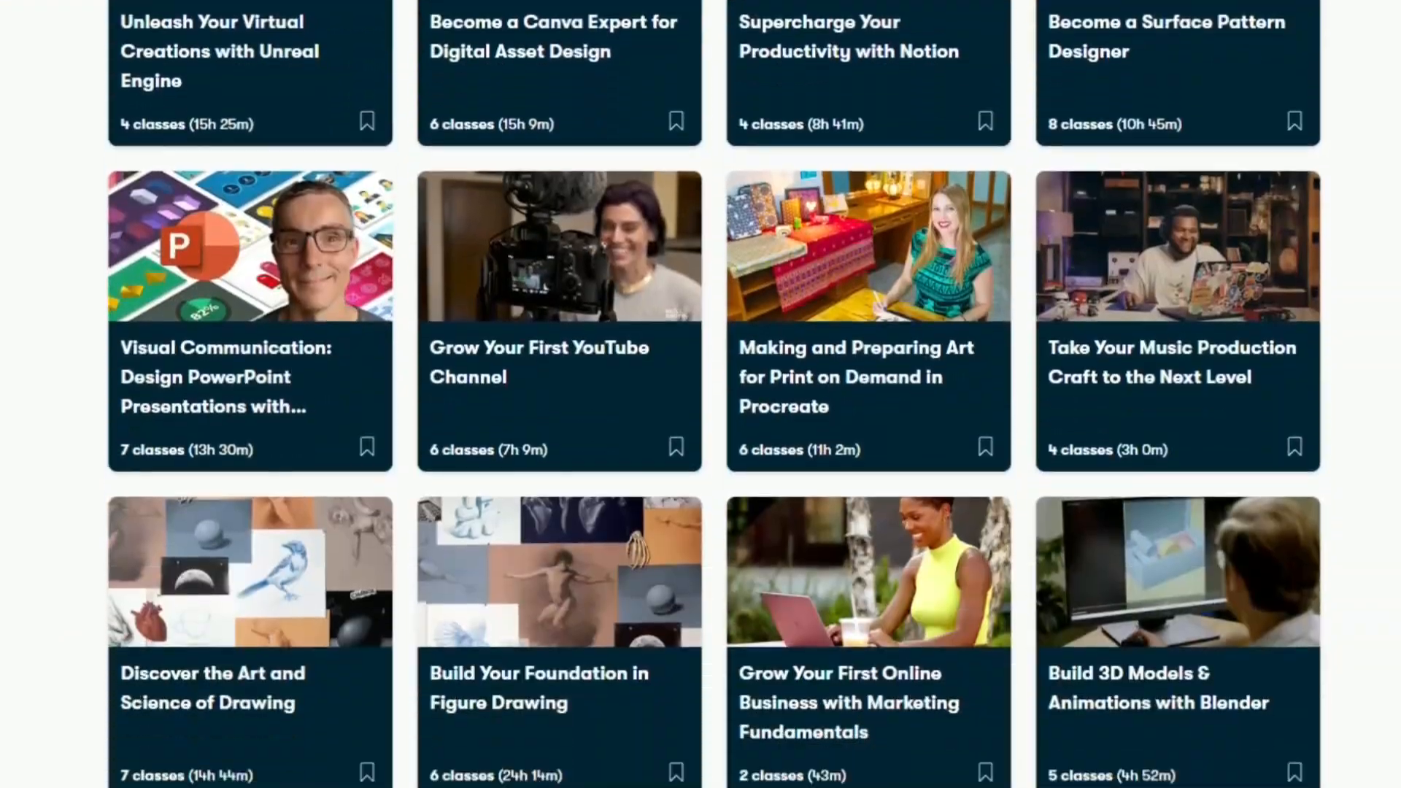
scroll("down", 3)
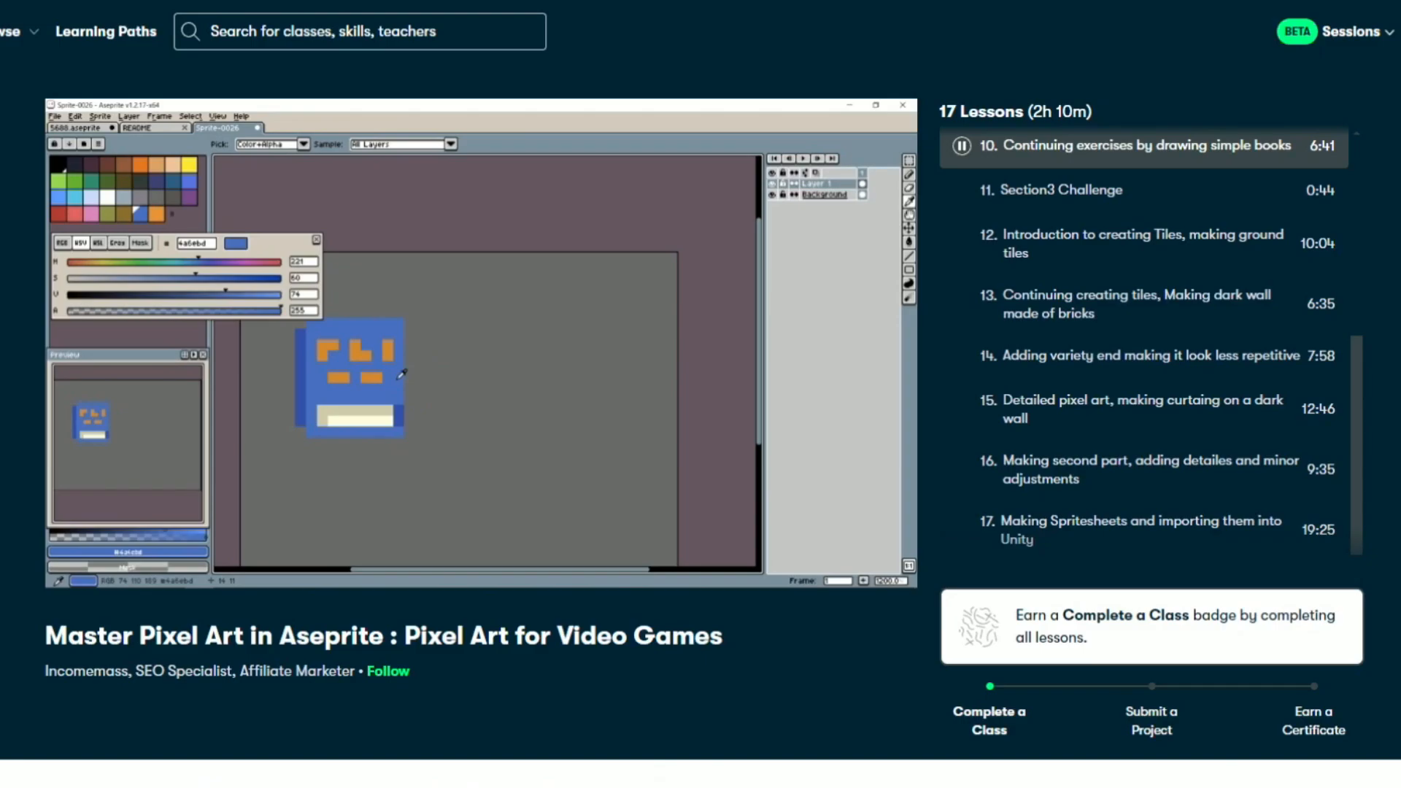
Step: Scroll through learning paths and class pages, ending on the video-editing learning path
scroll("down", 3)
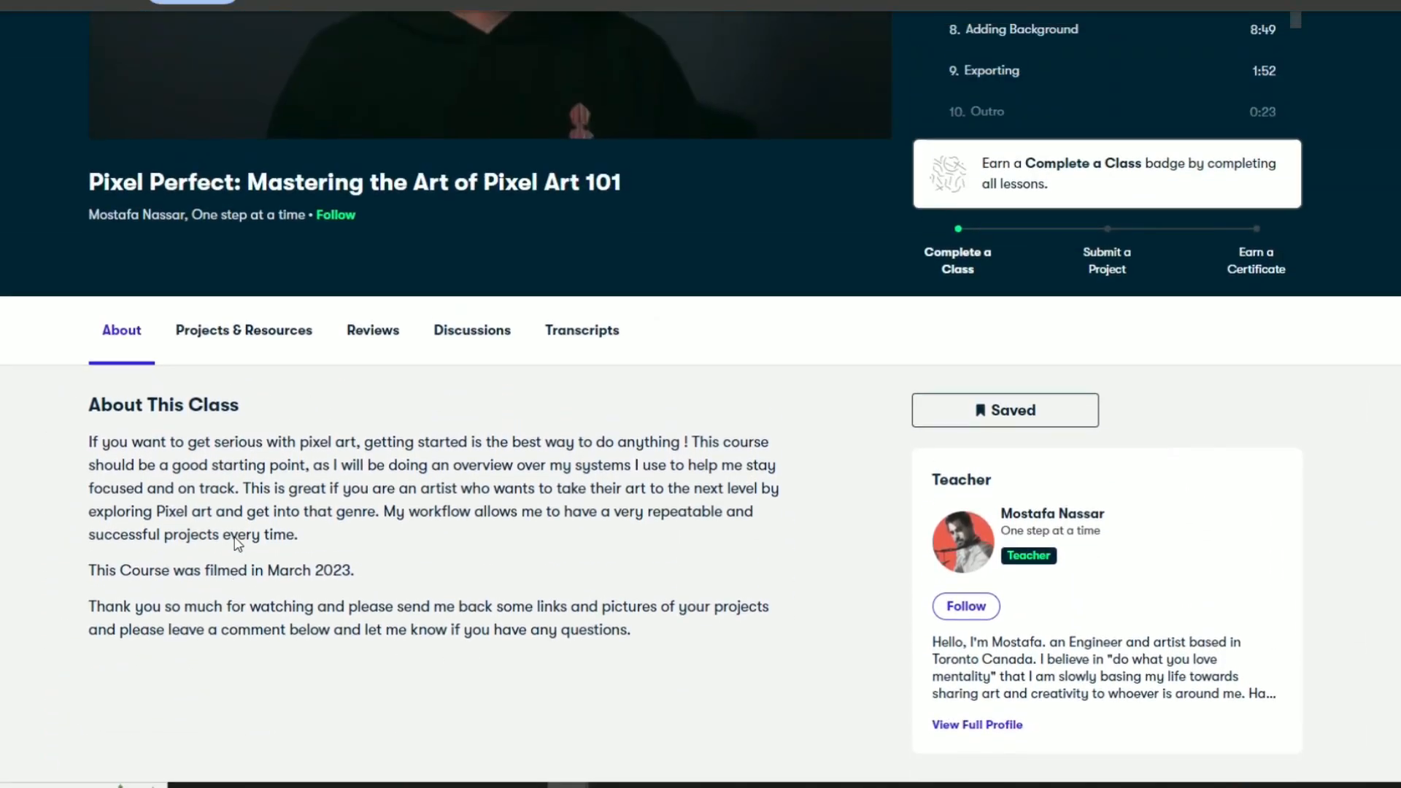
scroll("up", 3)
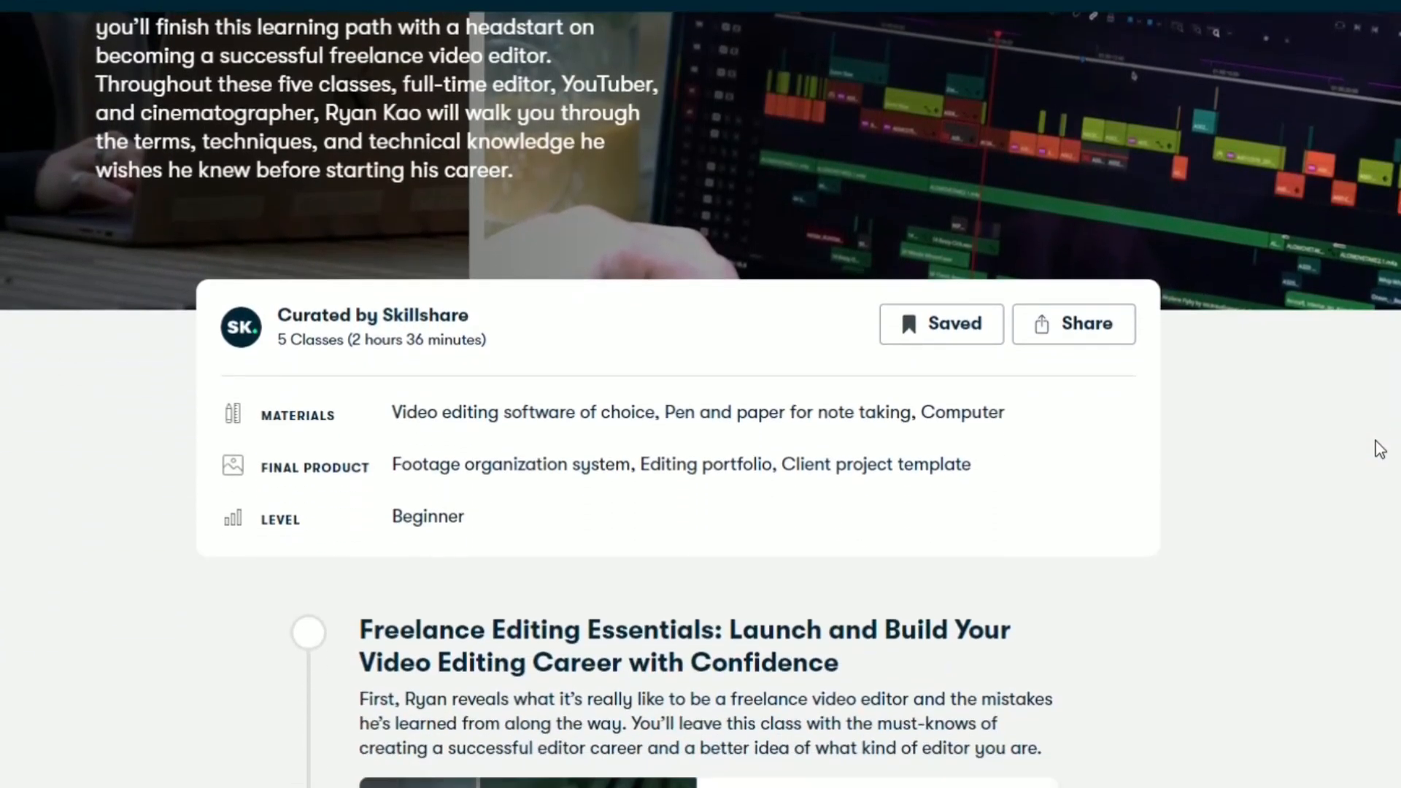
scroll("down", 3)
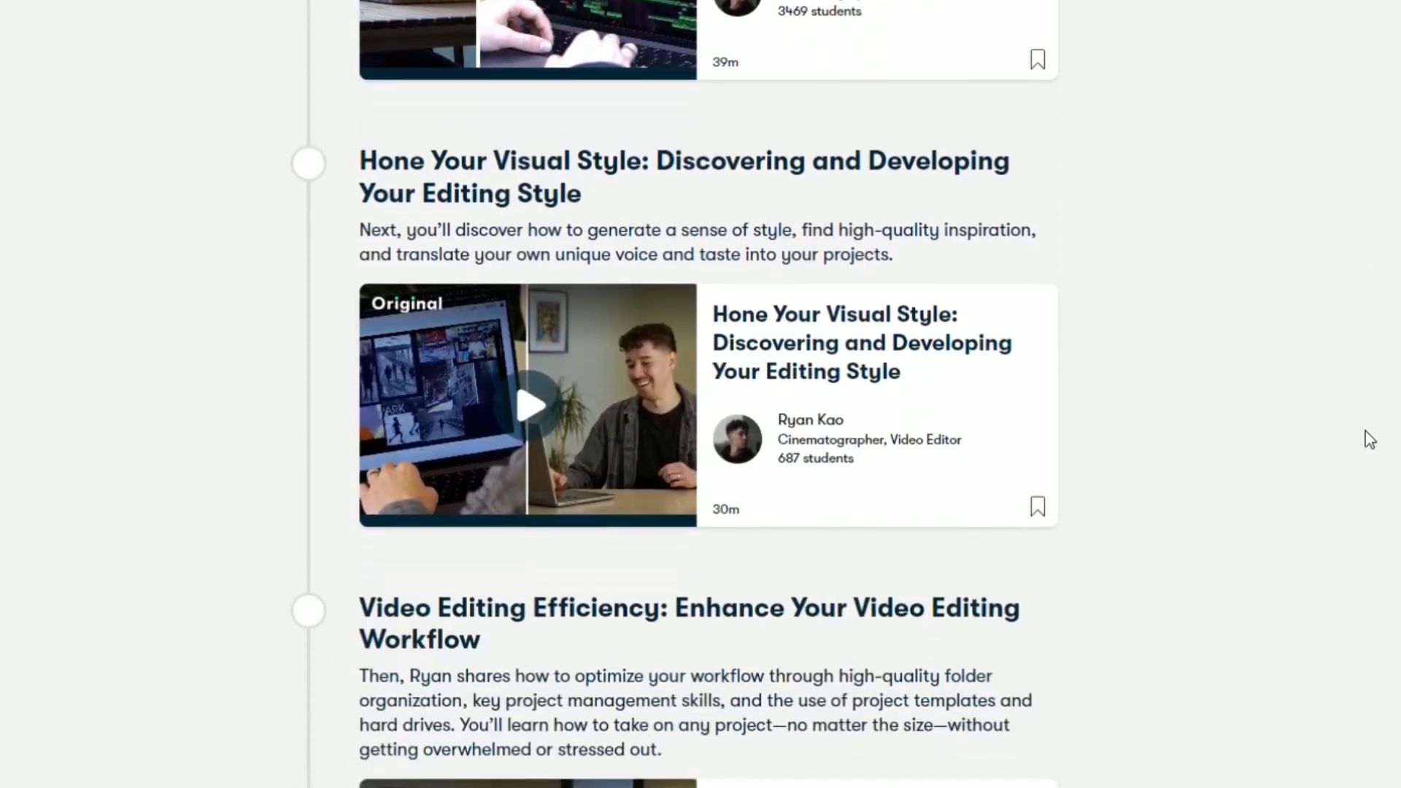
scroll("down", 3)
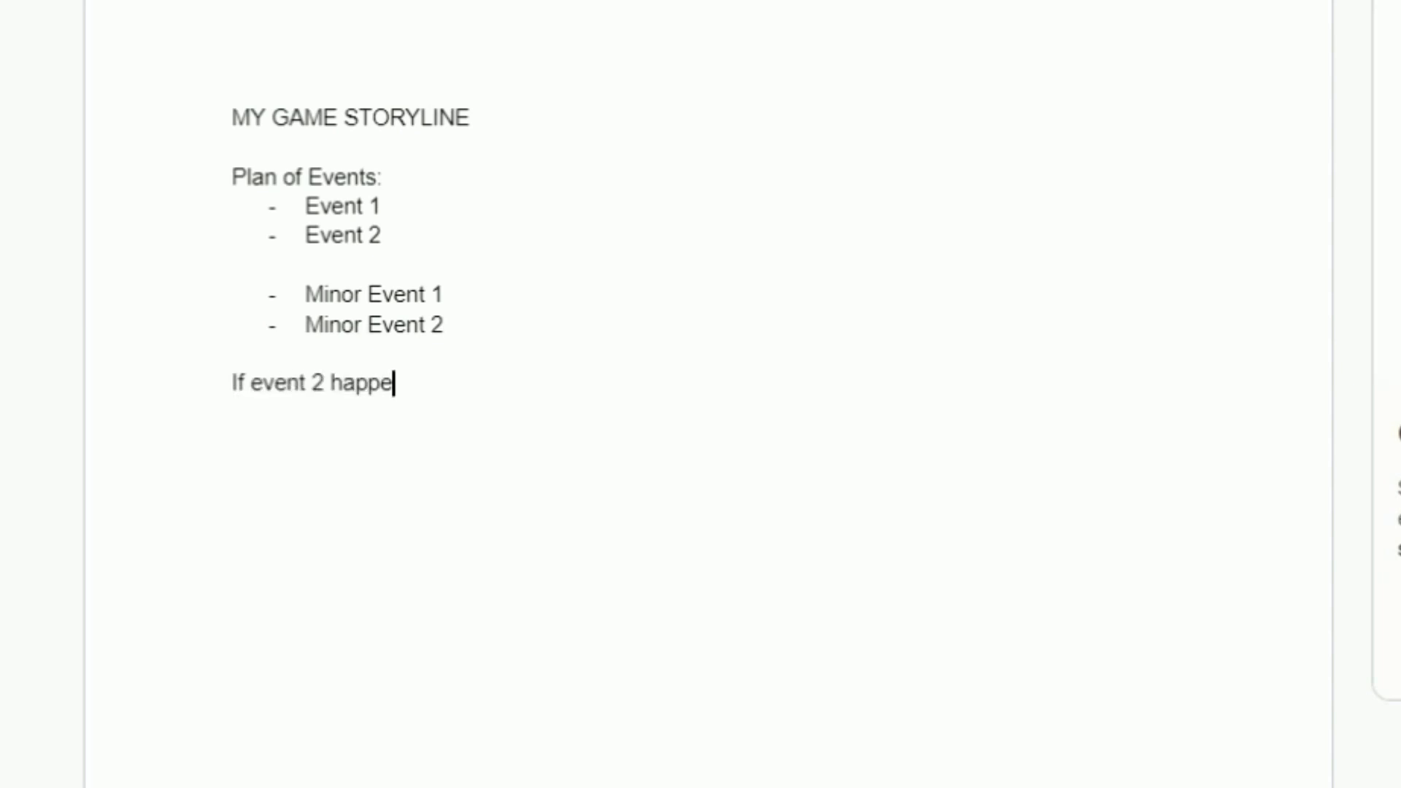
Step: Continue the event-2 sentence with 'ns them maybe I can bring in this object to add to the developme'
type("ns them maybe I can bring in this object to add to the developme")
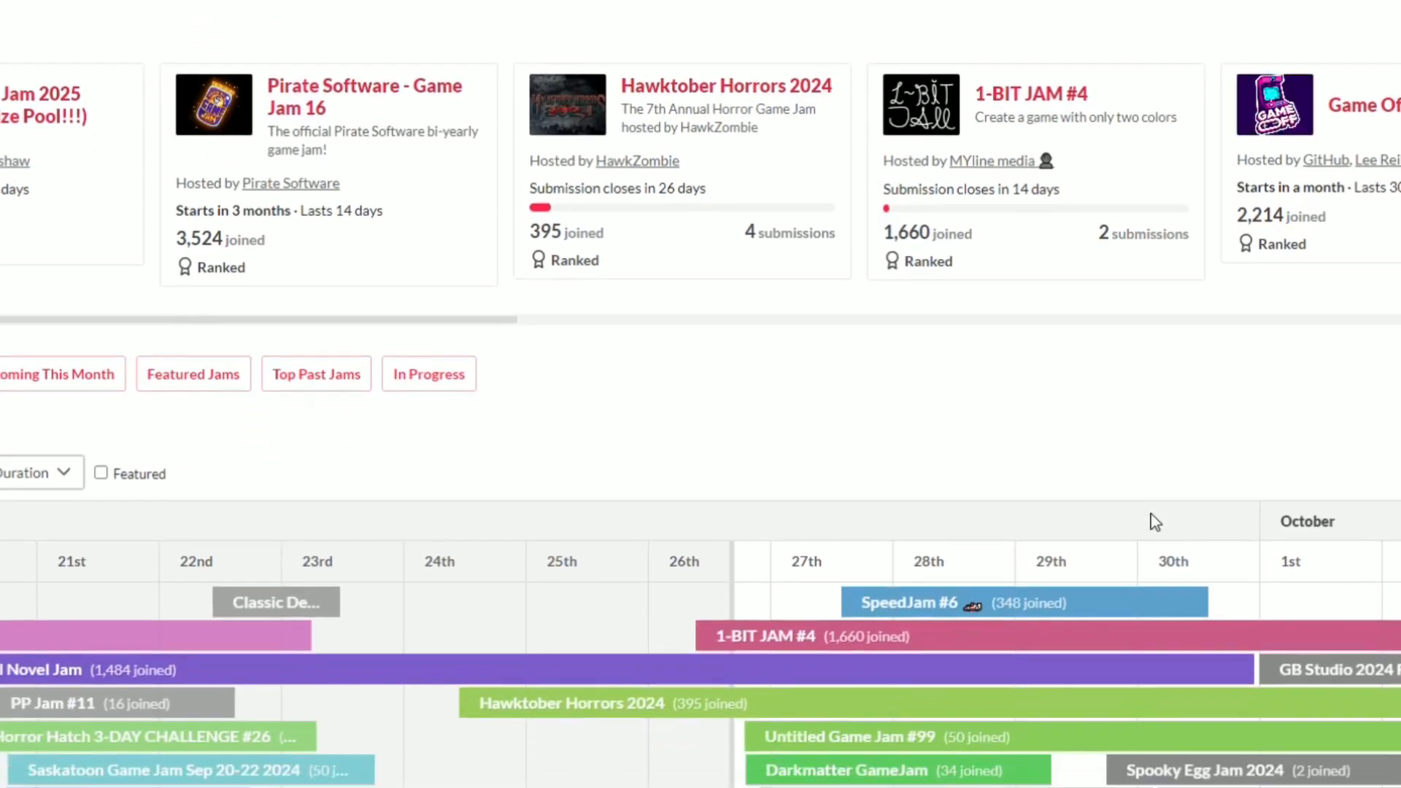
Step: Open the $2,500 Whalepass GameJam! #1 page from the jam calendar and browse its game feed
scroll("down", 3)
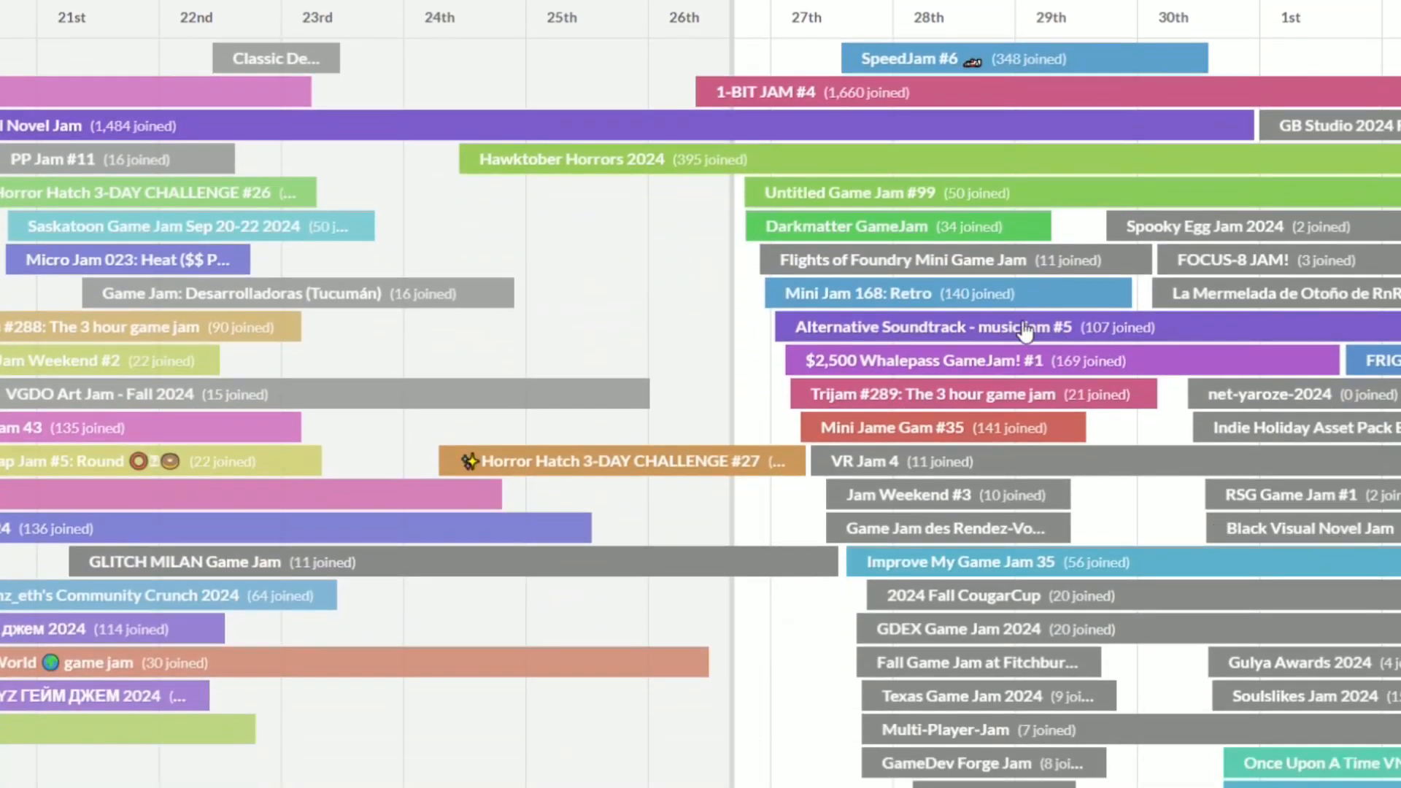
left_click(924, 362)
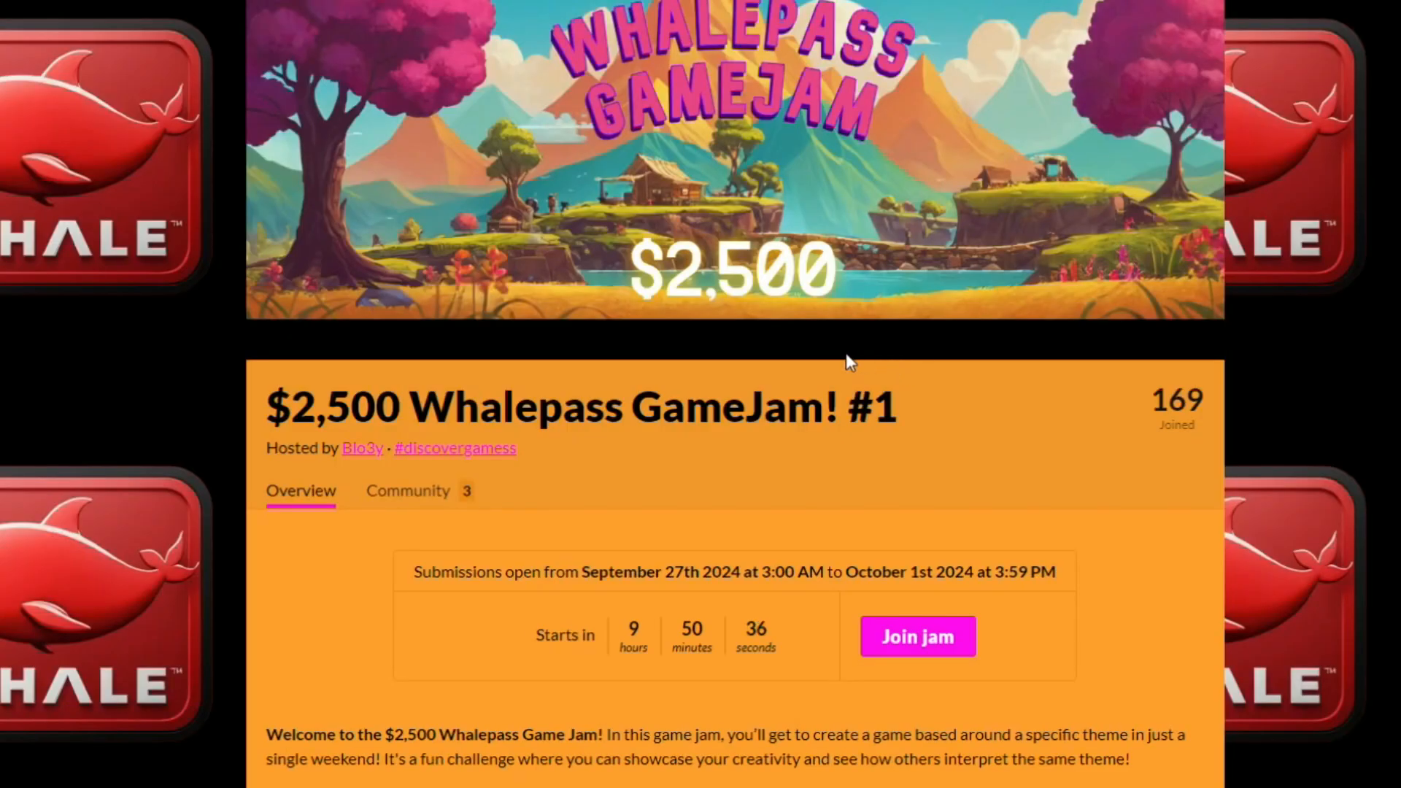
scroll("down", 3)
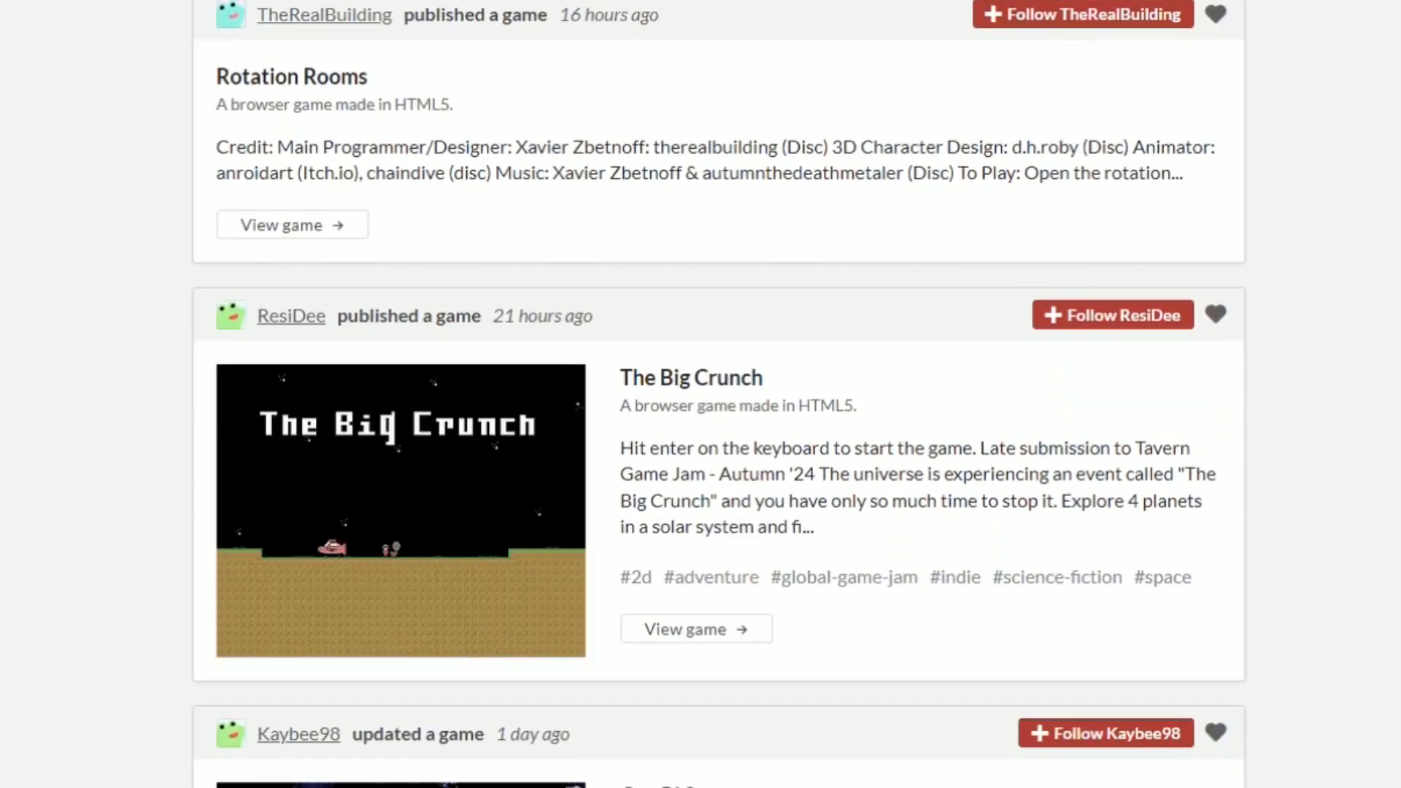
scroll("down", 3)
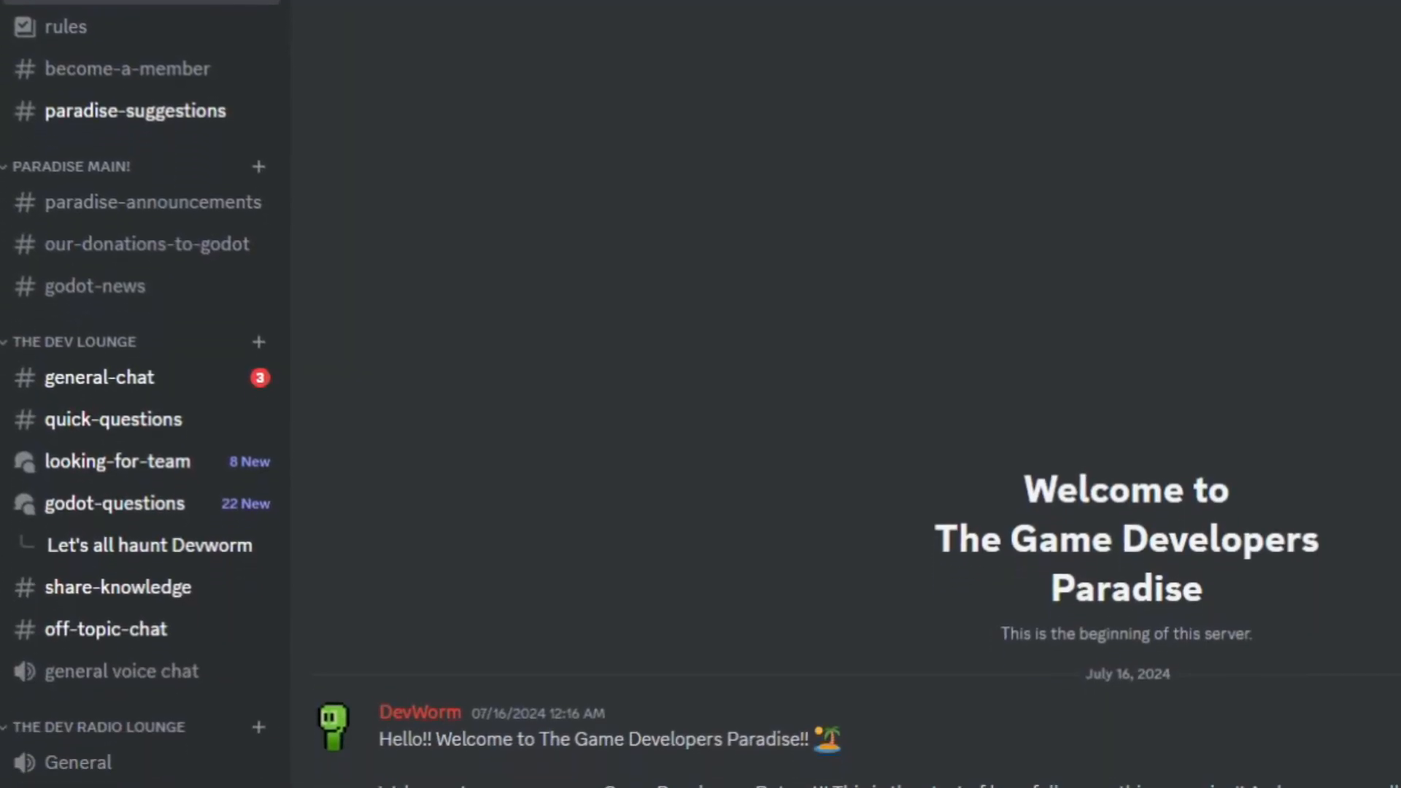
Step: Scroll down The Game Developers Paradise welcome channel and channel sidebar
scroll("down", 3)
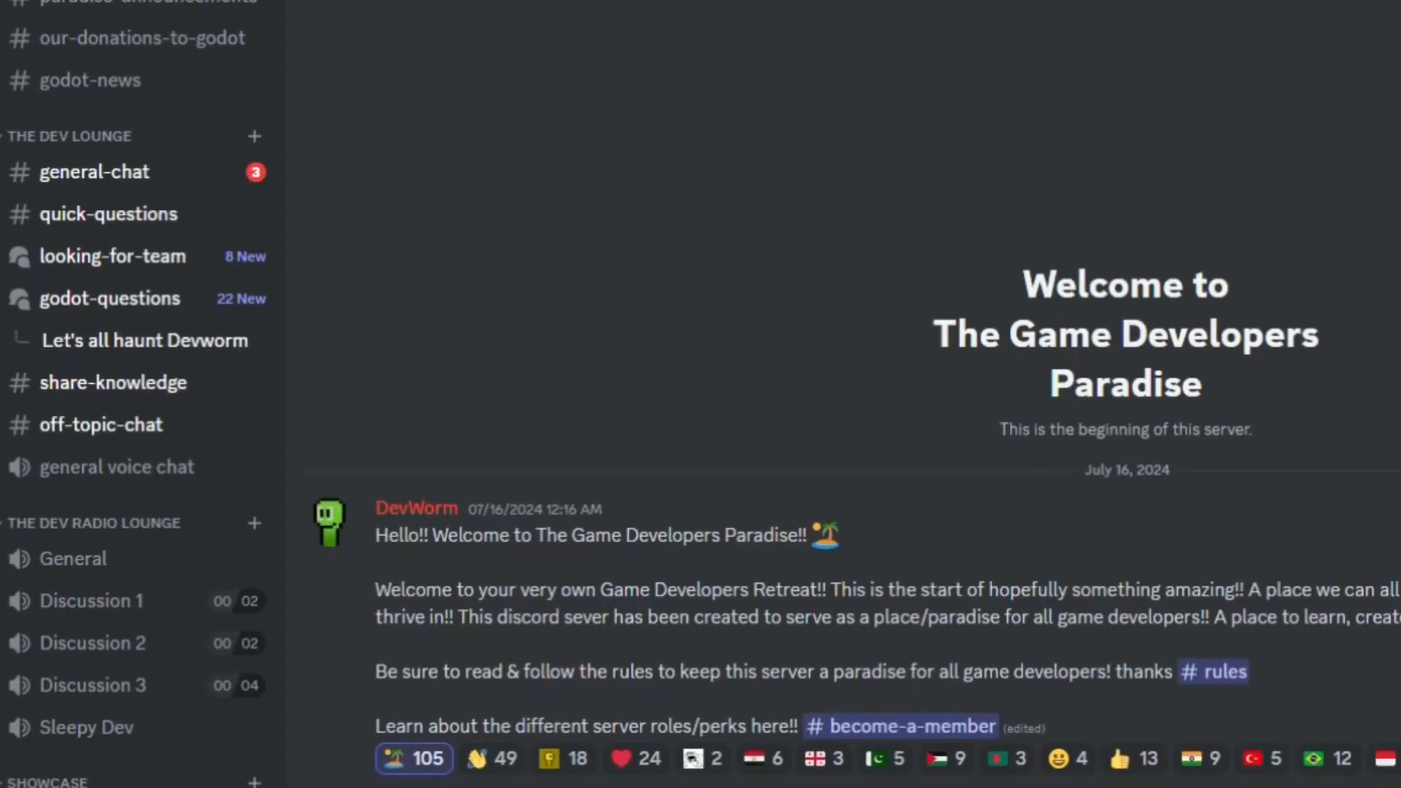